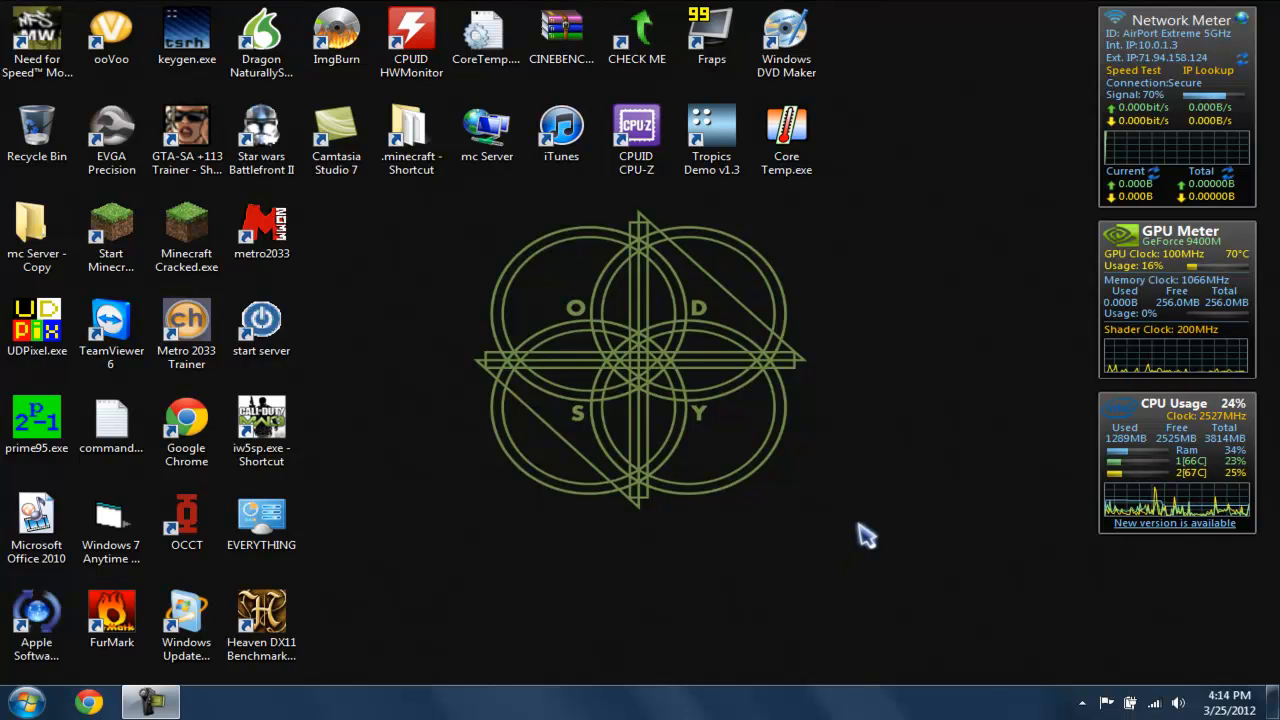
pyautogui.moveTo(856, 518)
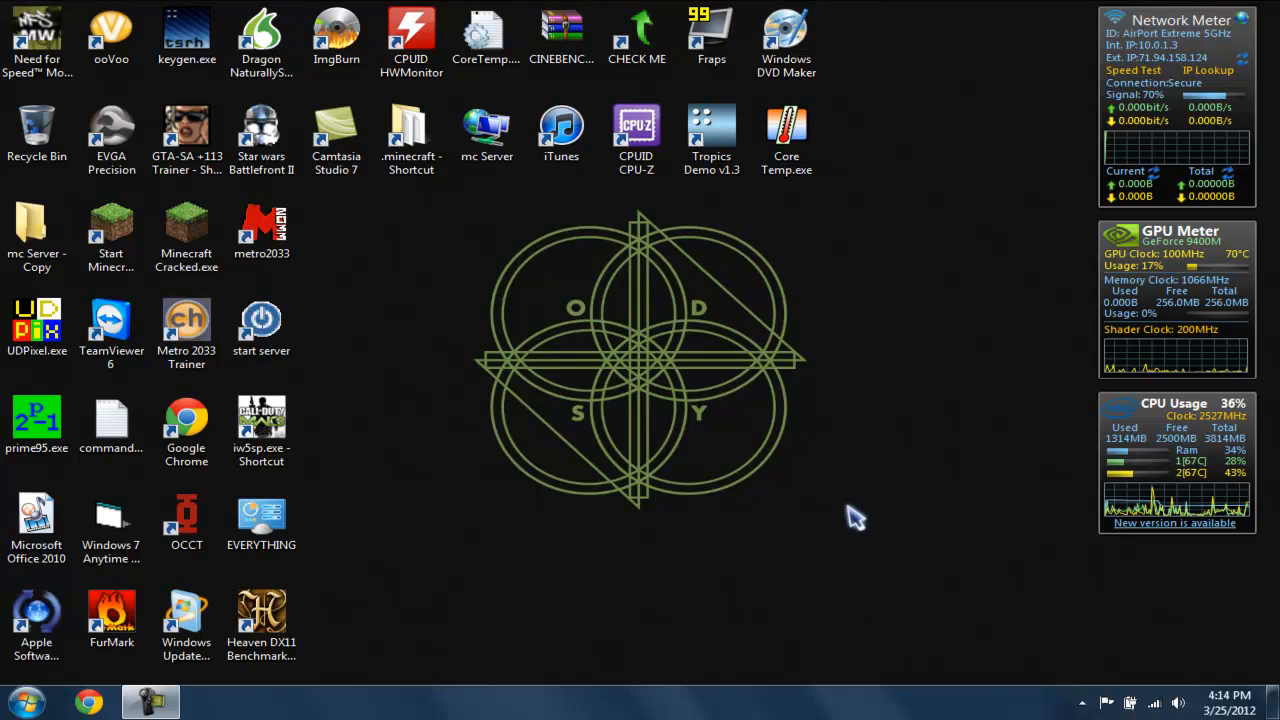
pyautogui.moveTo(630, 500)
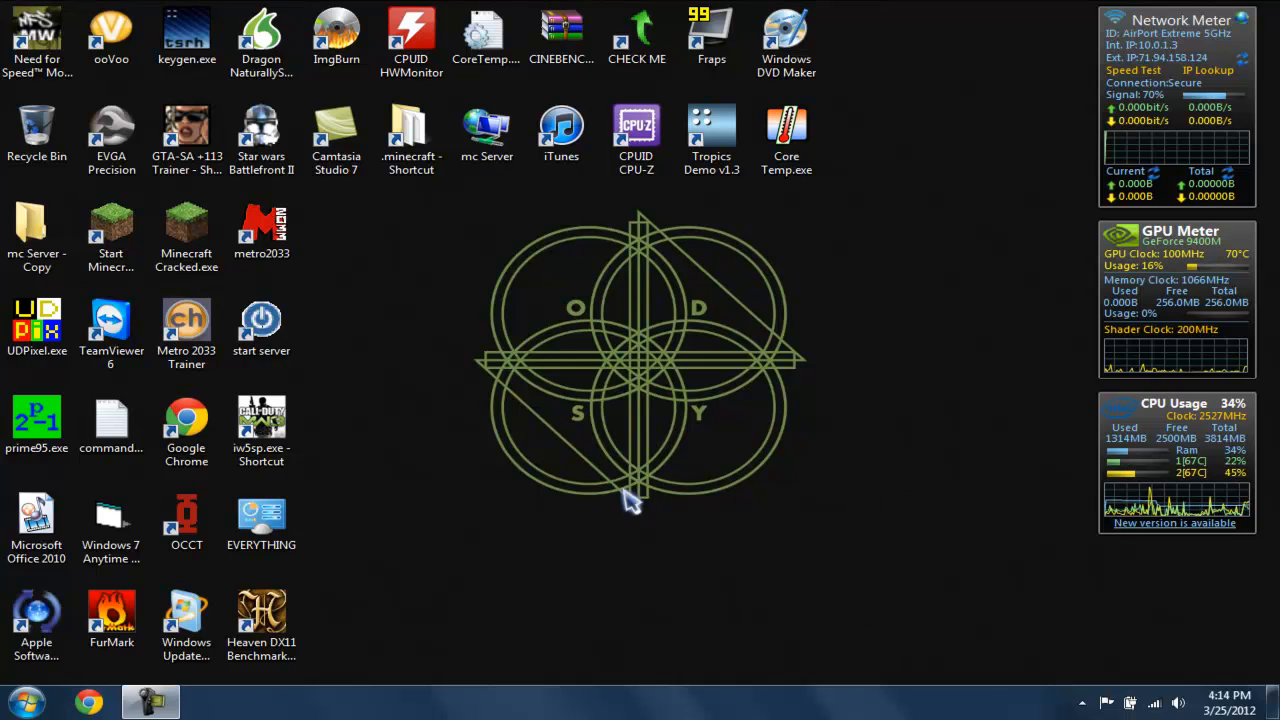
pyautogui.moveTo(850, 364)
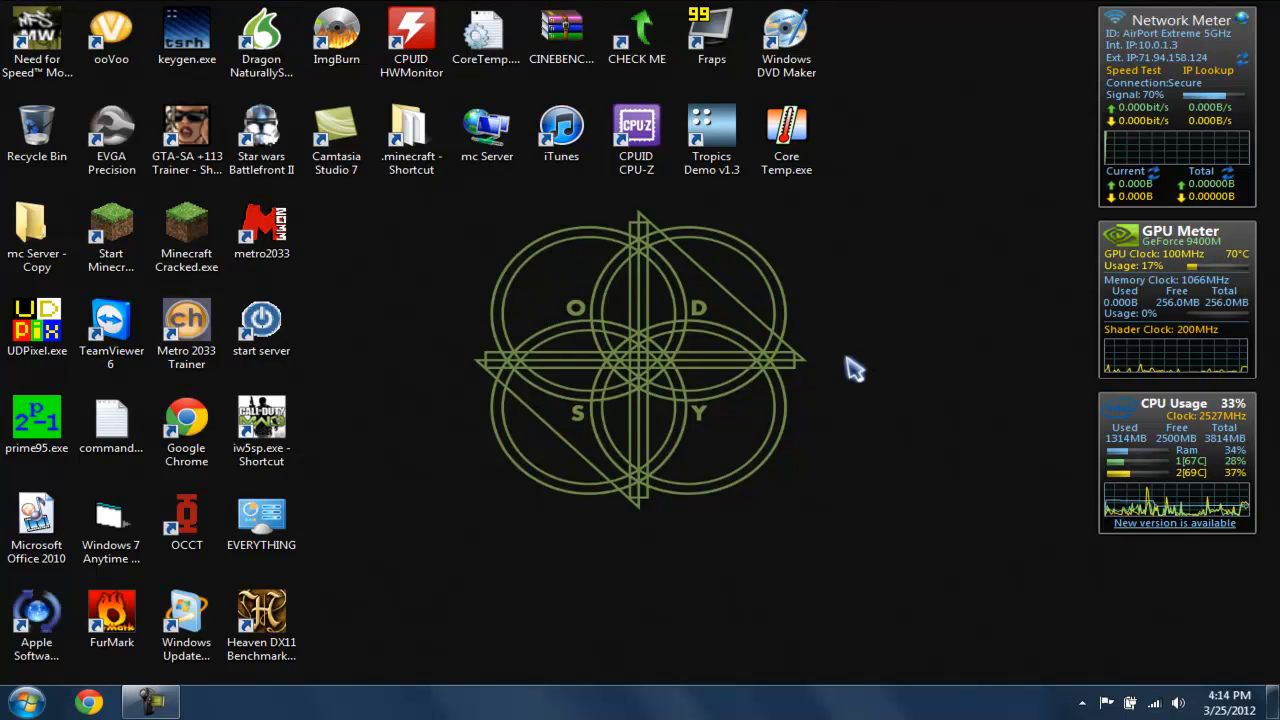
pyautogui.moveTo(850, 10)
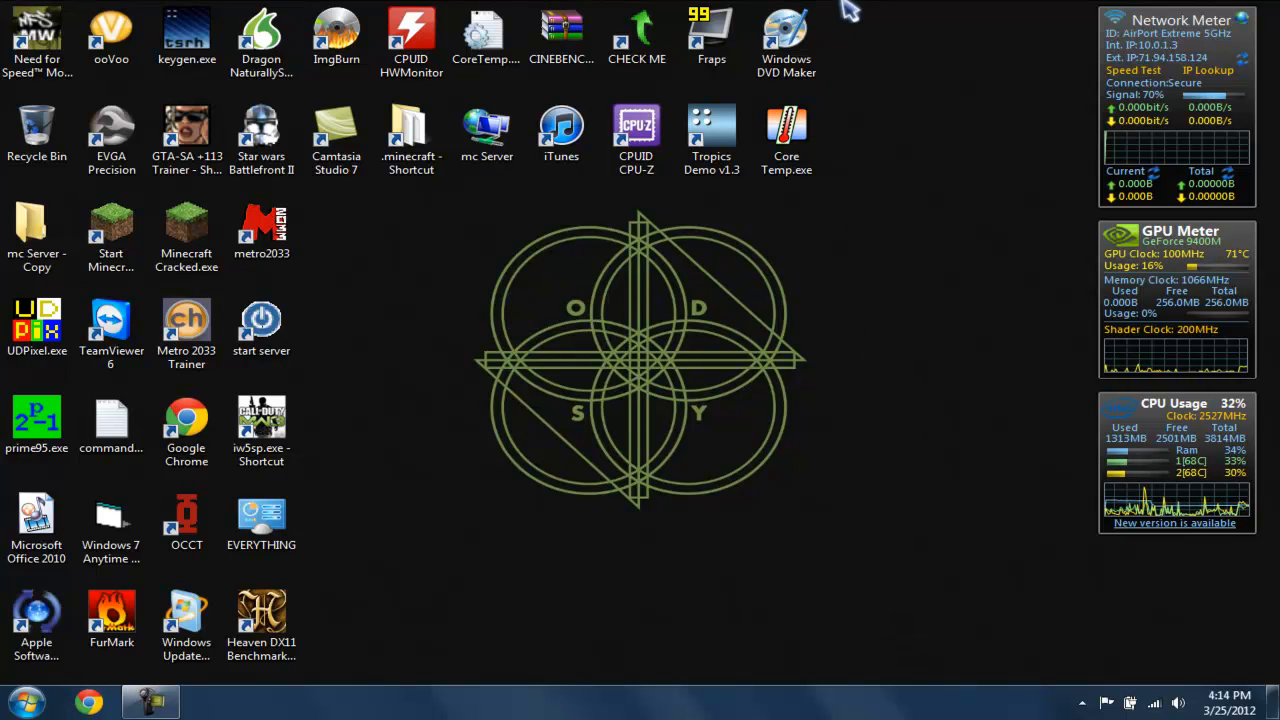
pyautogui.moveTo(558, 302)
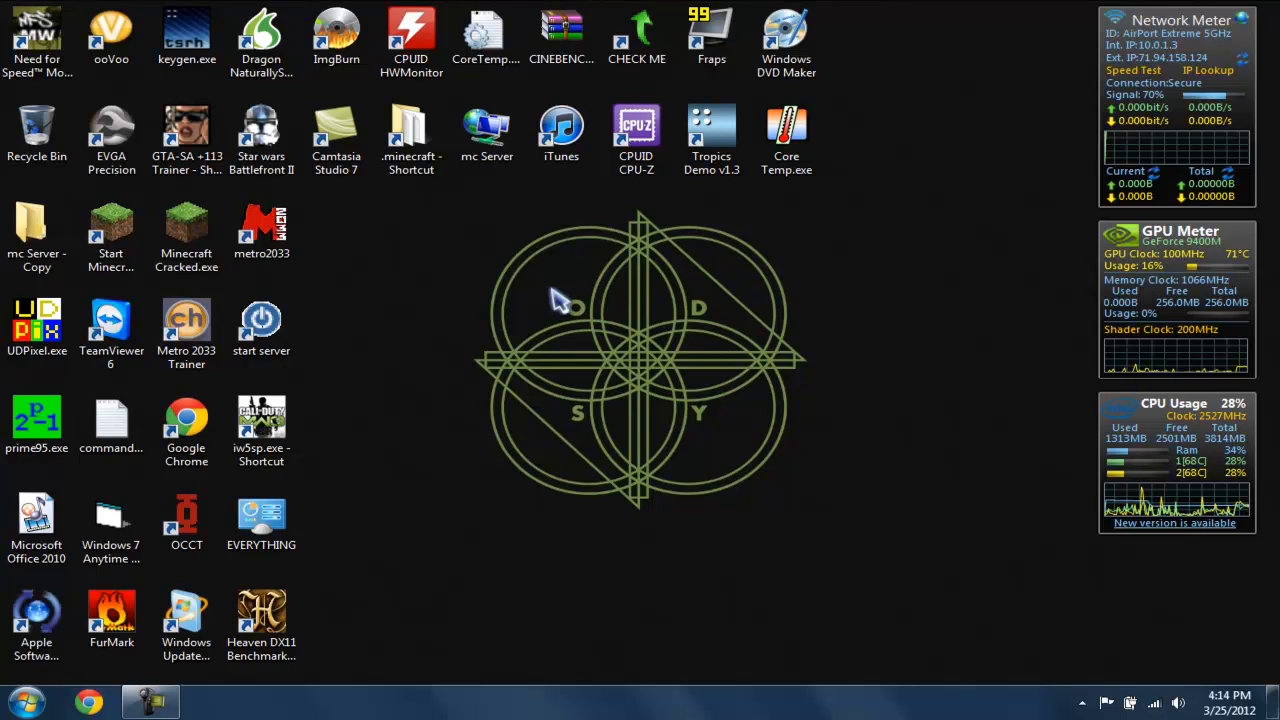
pyautogui.moveTo(430, 344)
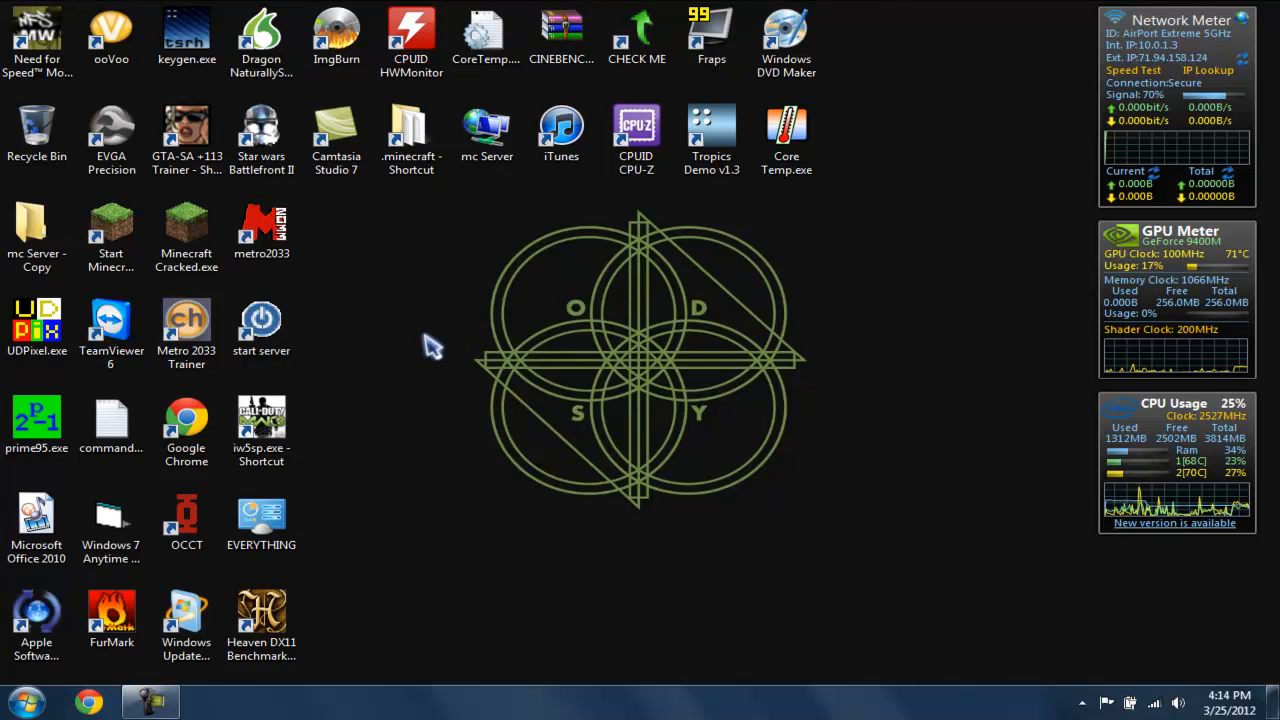
pyautogui.moveTo(424, 250)
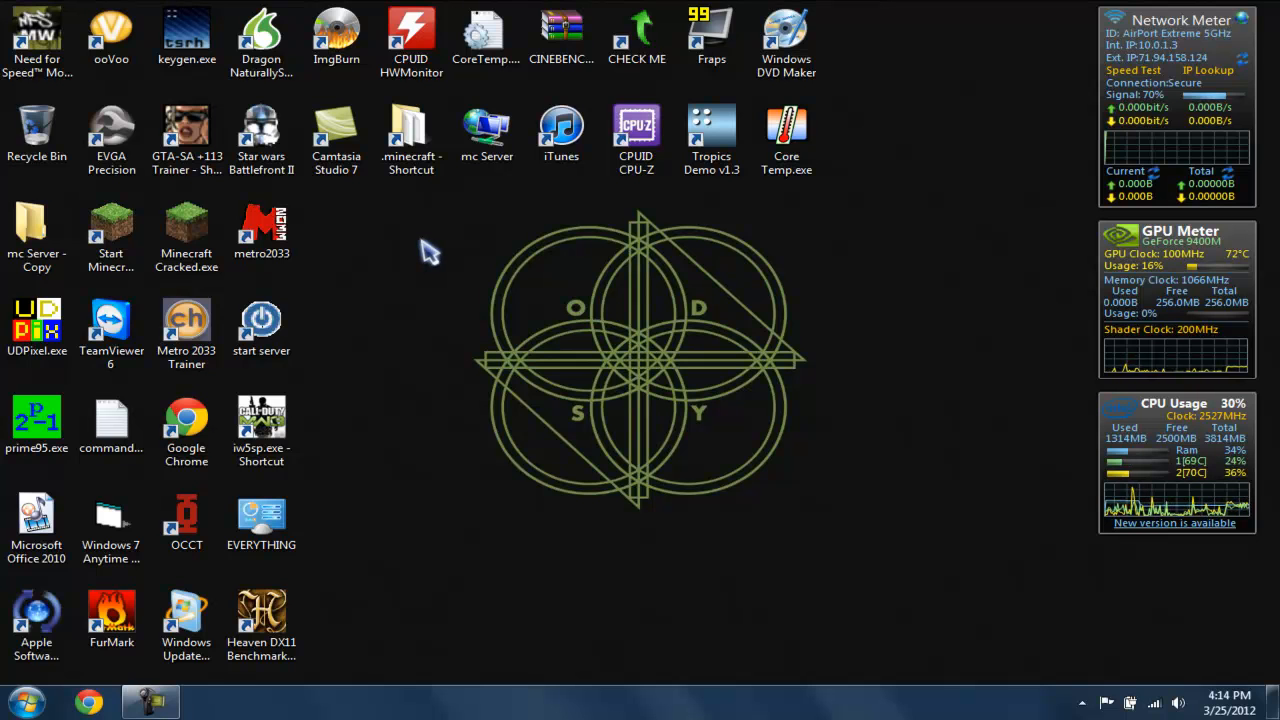
pyautogui.moveTo(328, 220)
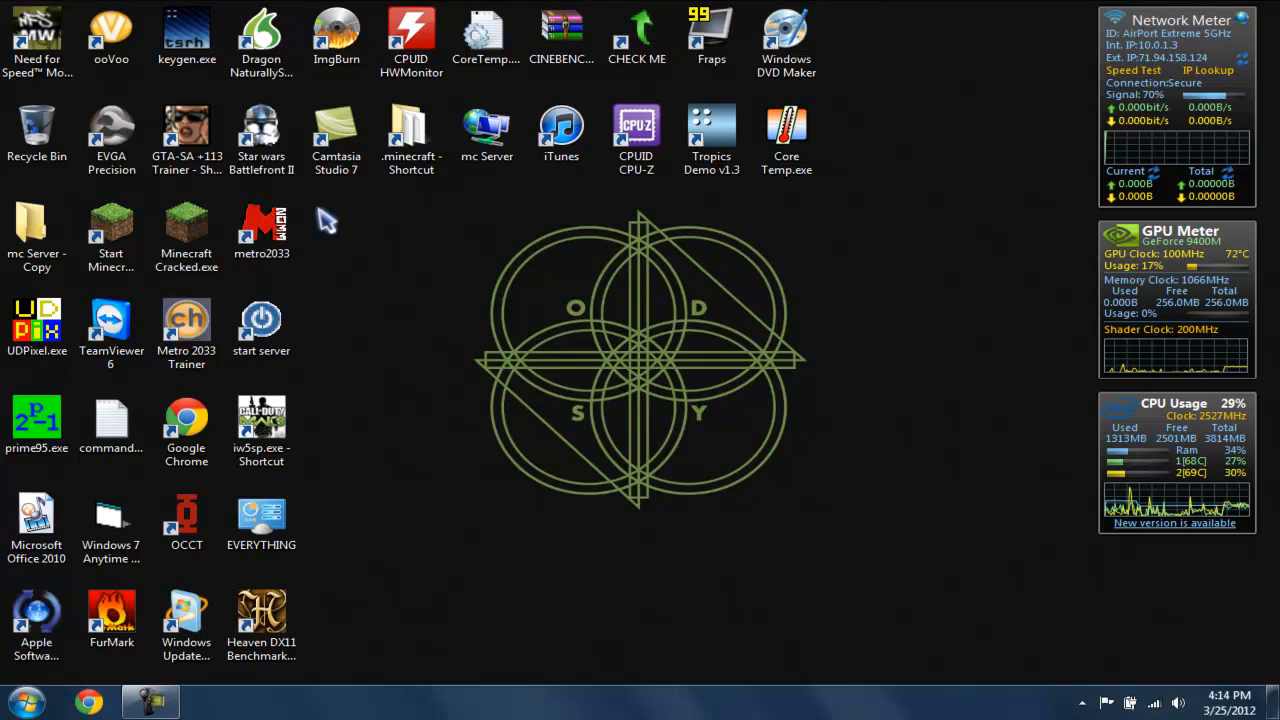
pyautogui.moveTo(710, 244)
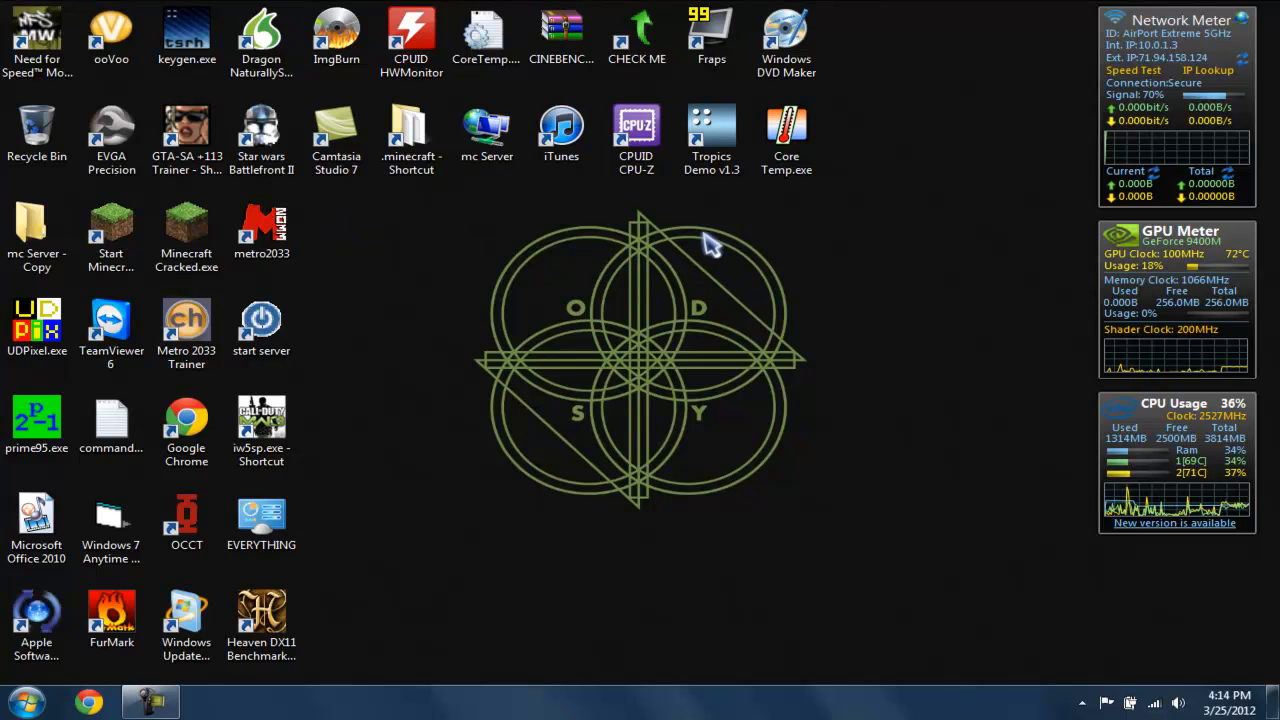
pyautogui.moveTo(524, 218)
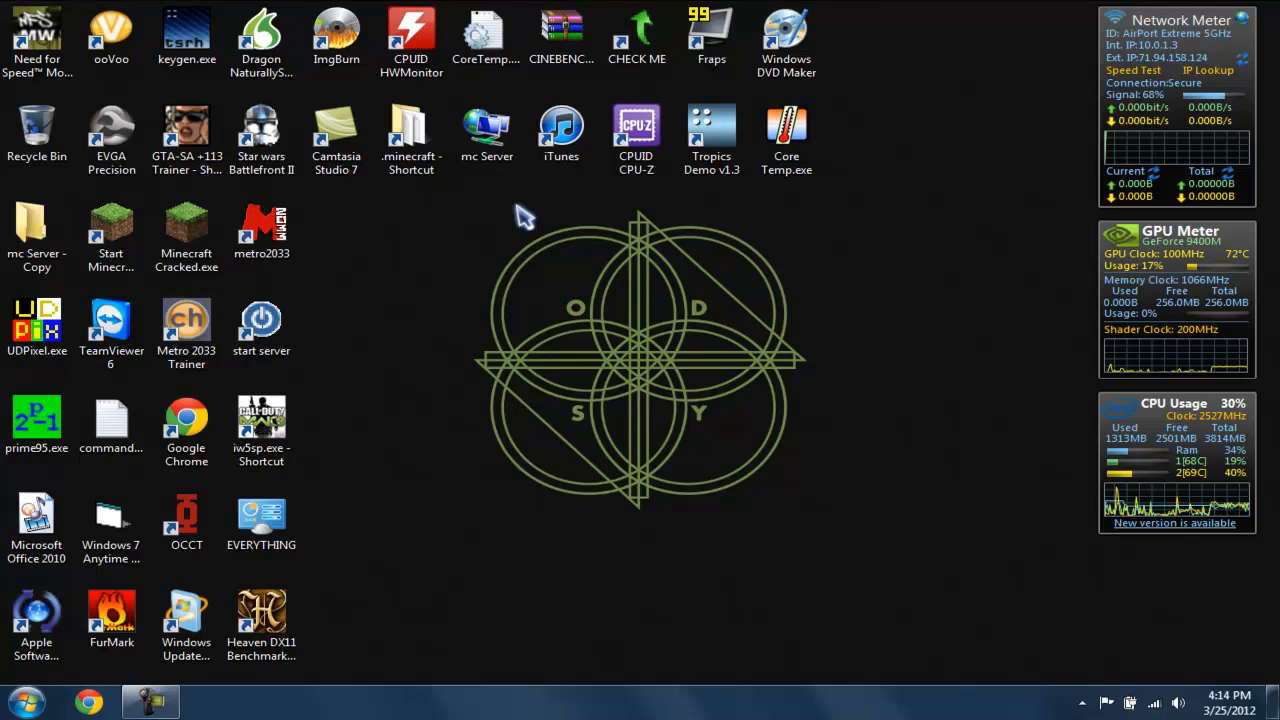
pyautogui.moveTo(436, 198)
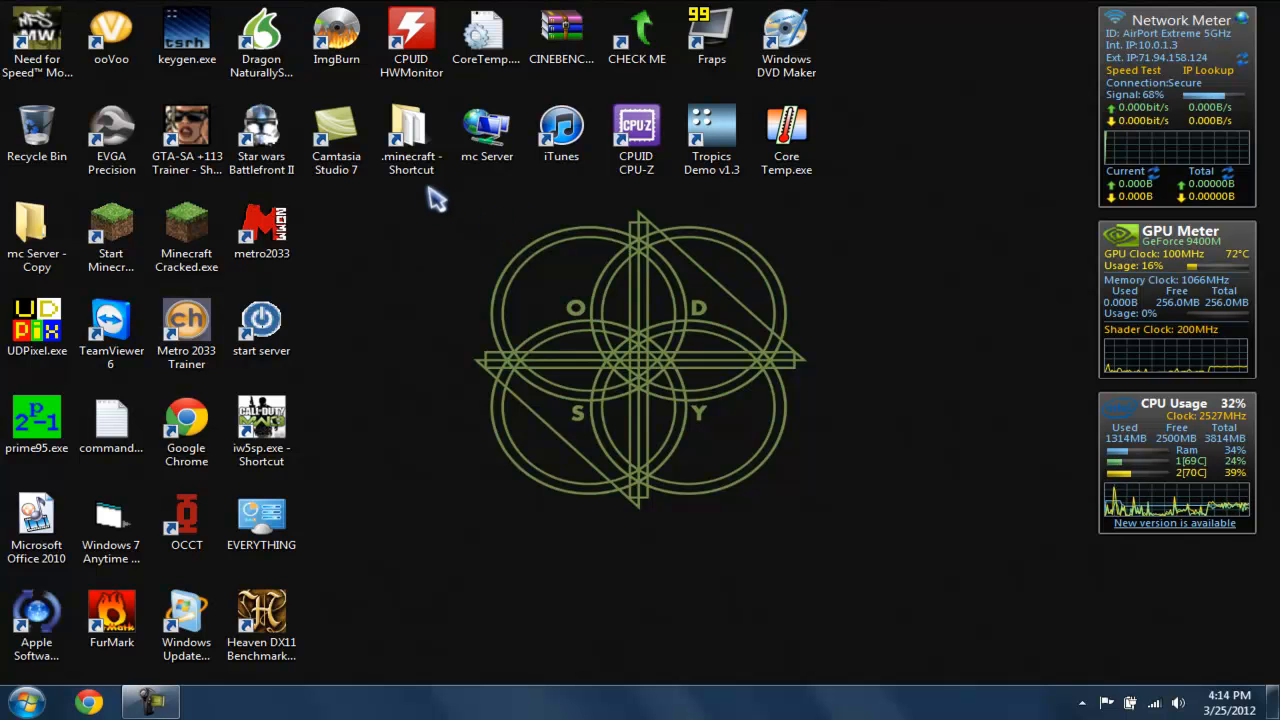
pyautogui.moveTo(344, 216)
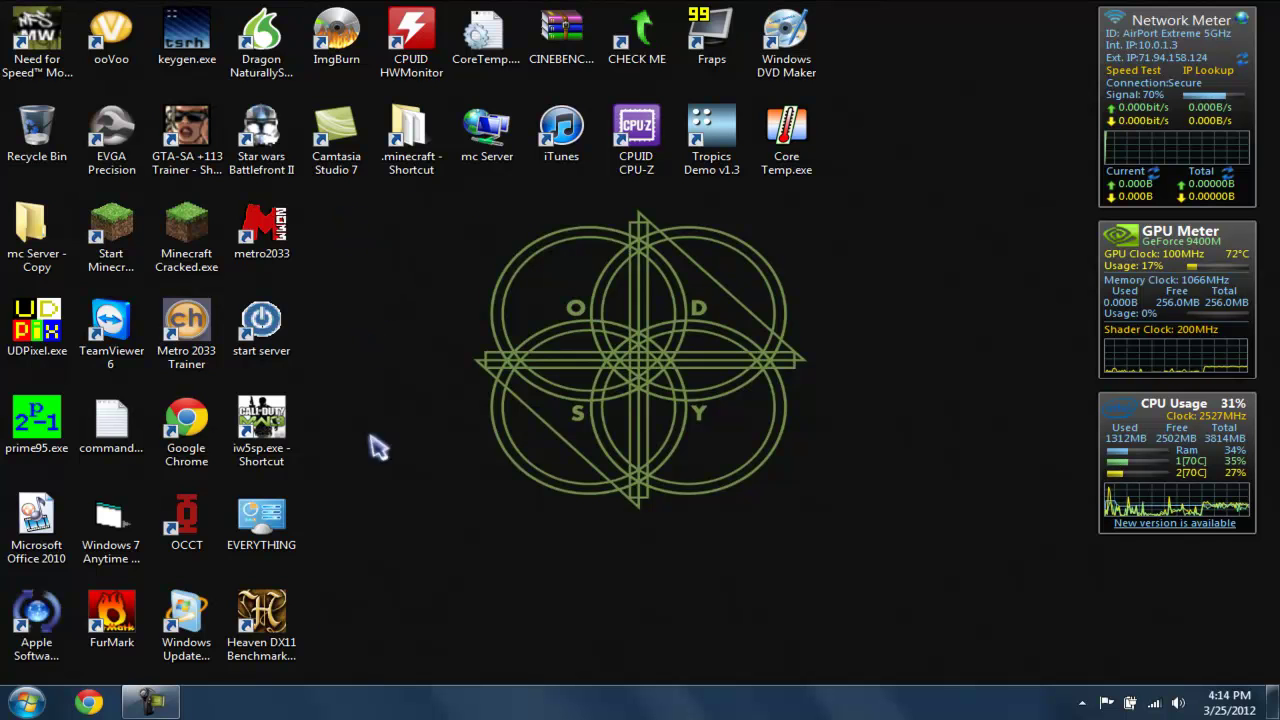
# Search the Start menu for 'evga' to launch EVGA Precision
pyautogui.click(28, 700)
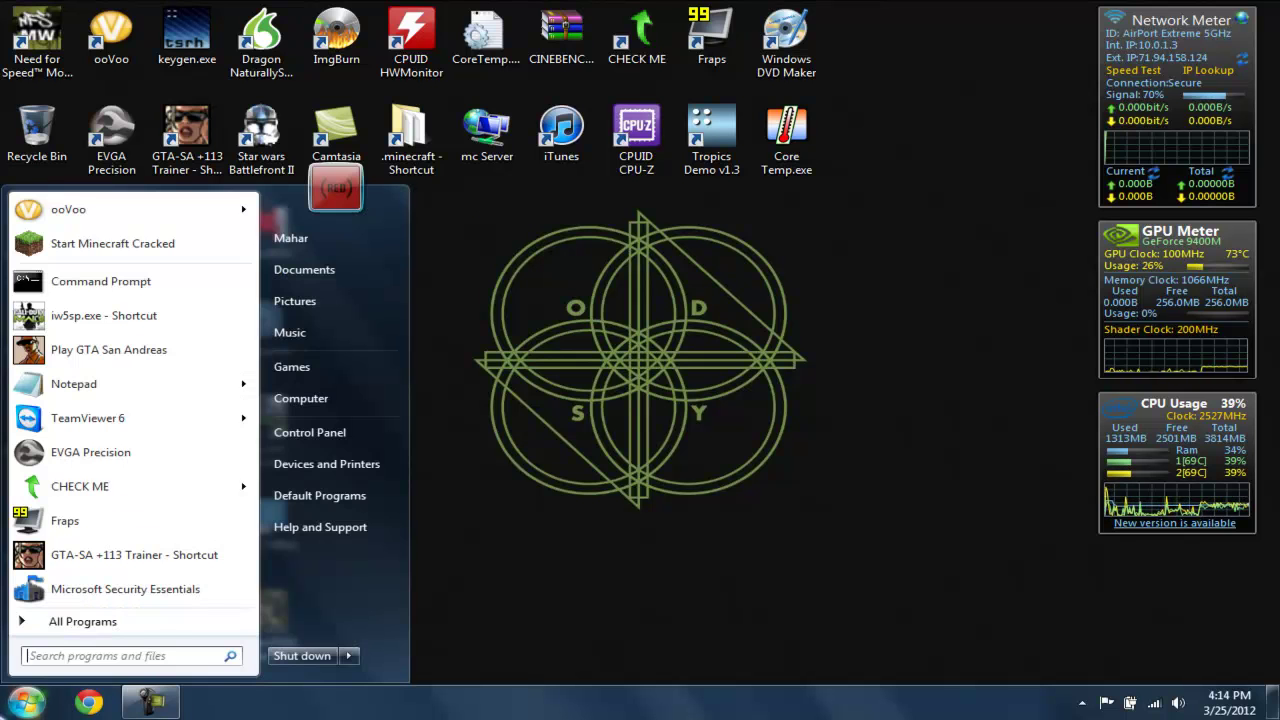
pyautogui.write('evga')
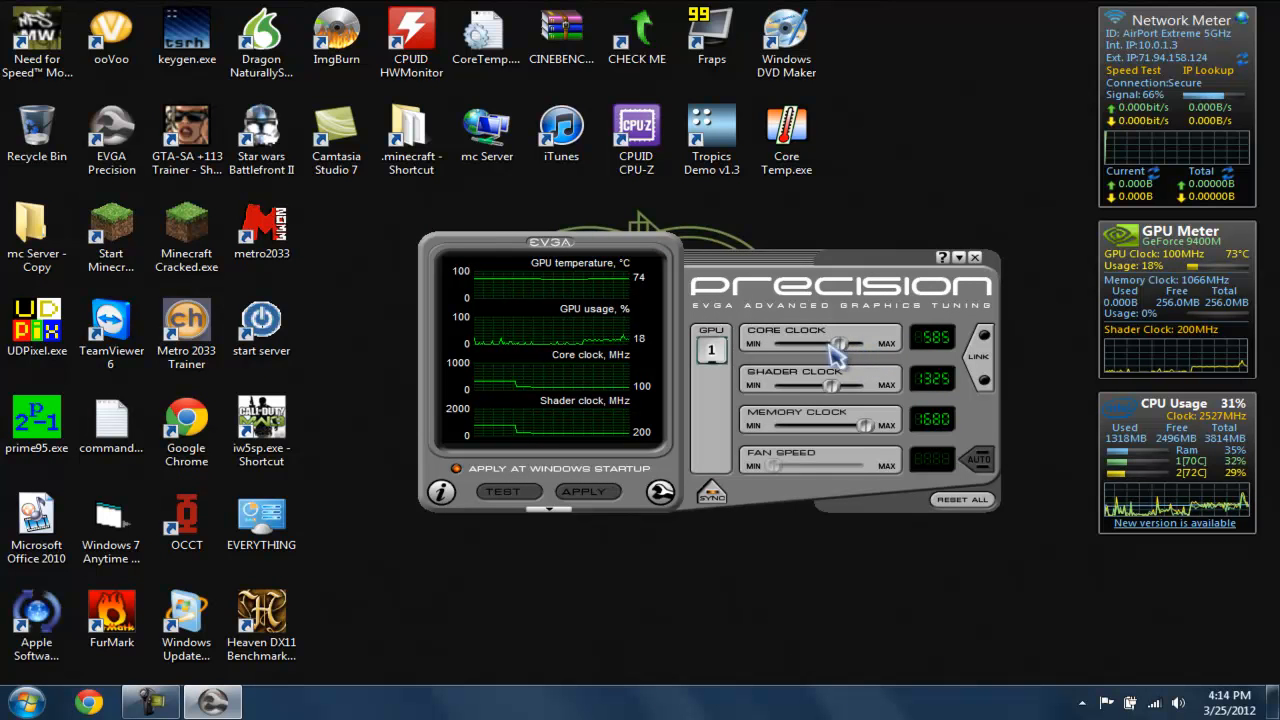
pyautogui.moveTo(844, 344)
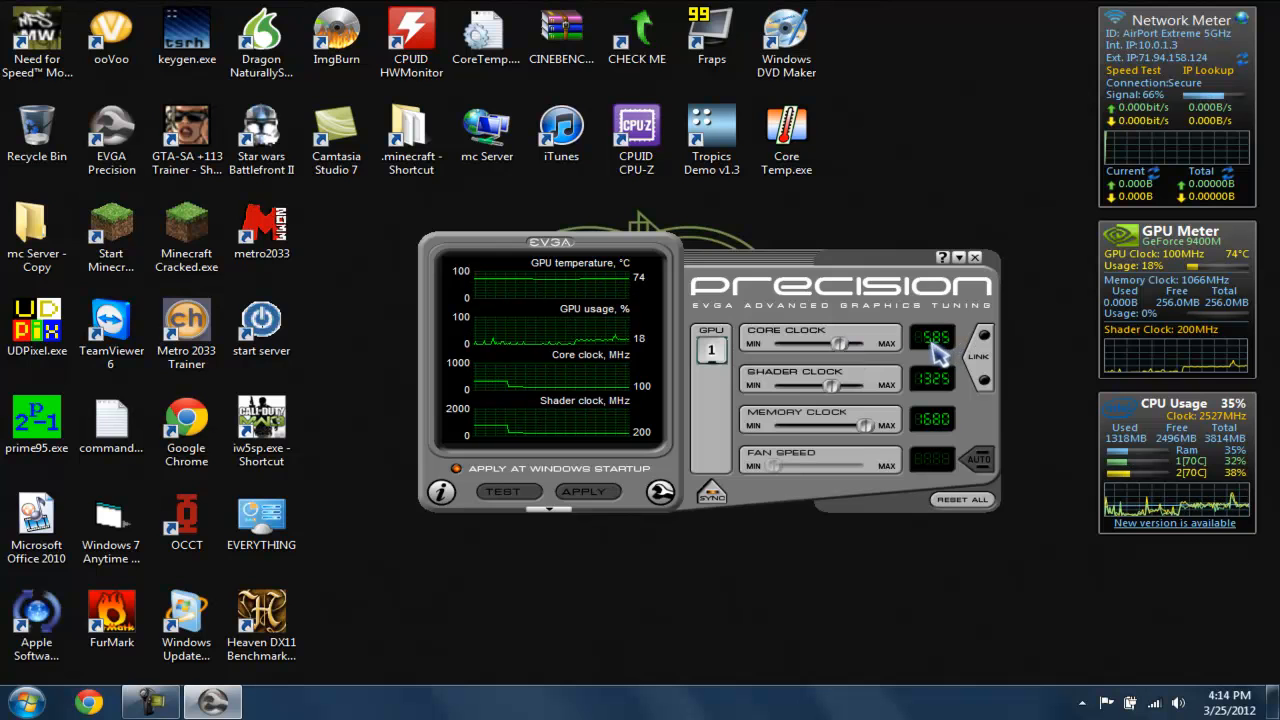
pyautogui.moveTo(684, 290)
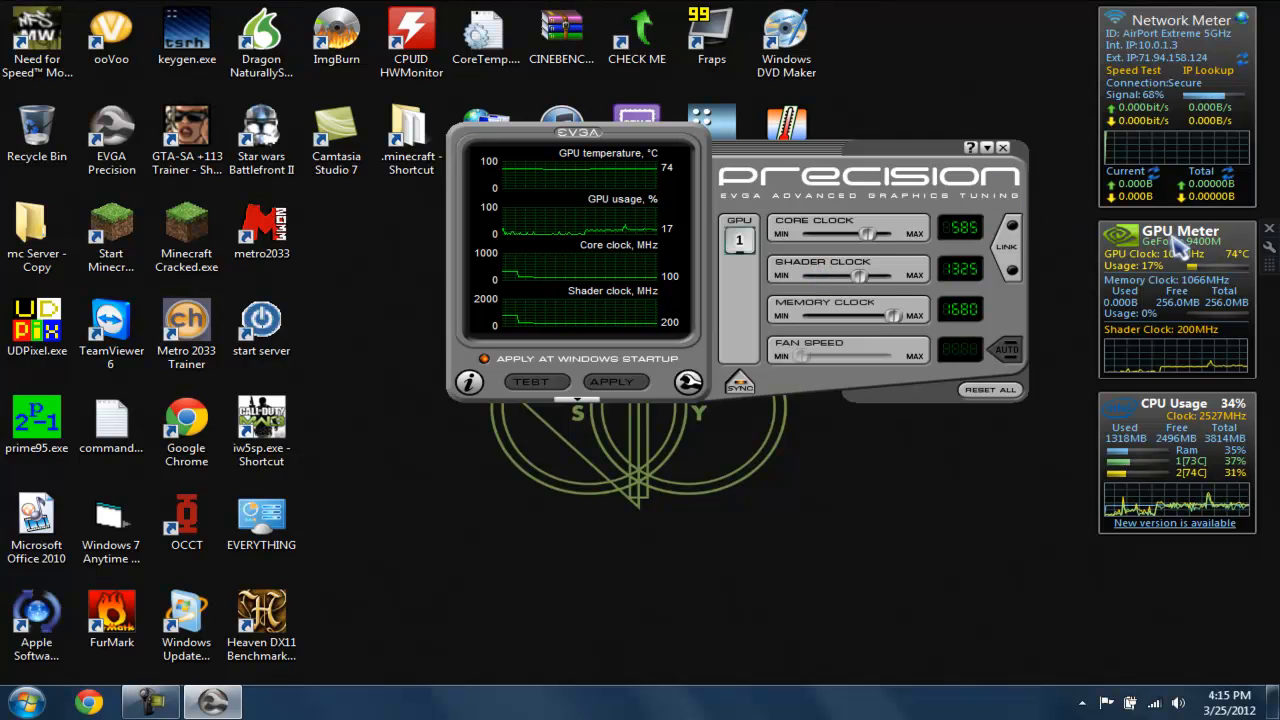
pyautogui.moveTo(890, 204)
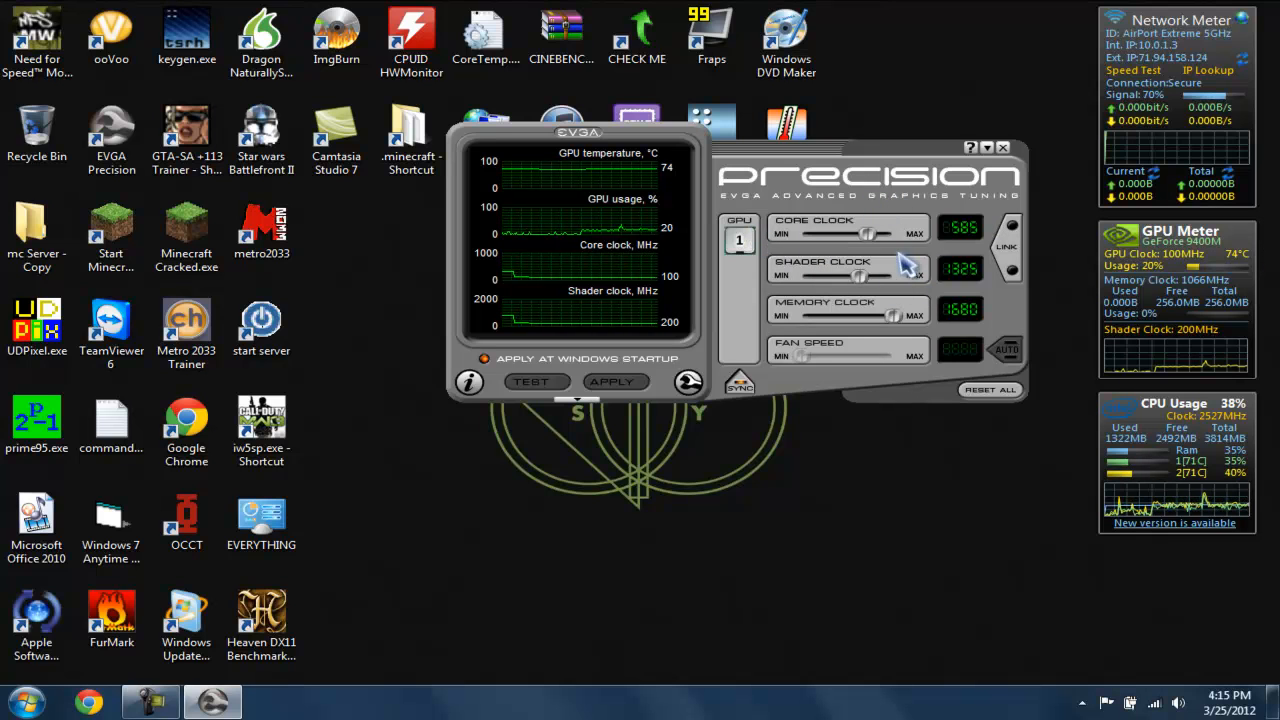
pyautogui.moveTo(984, 256)
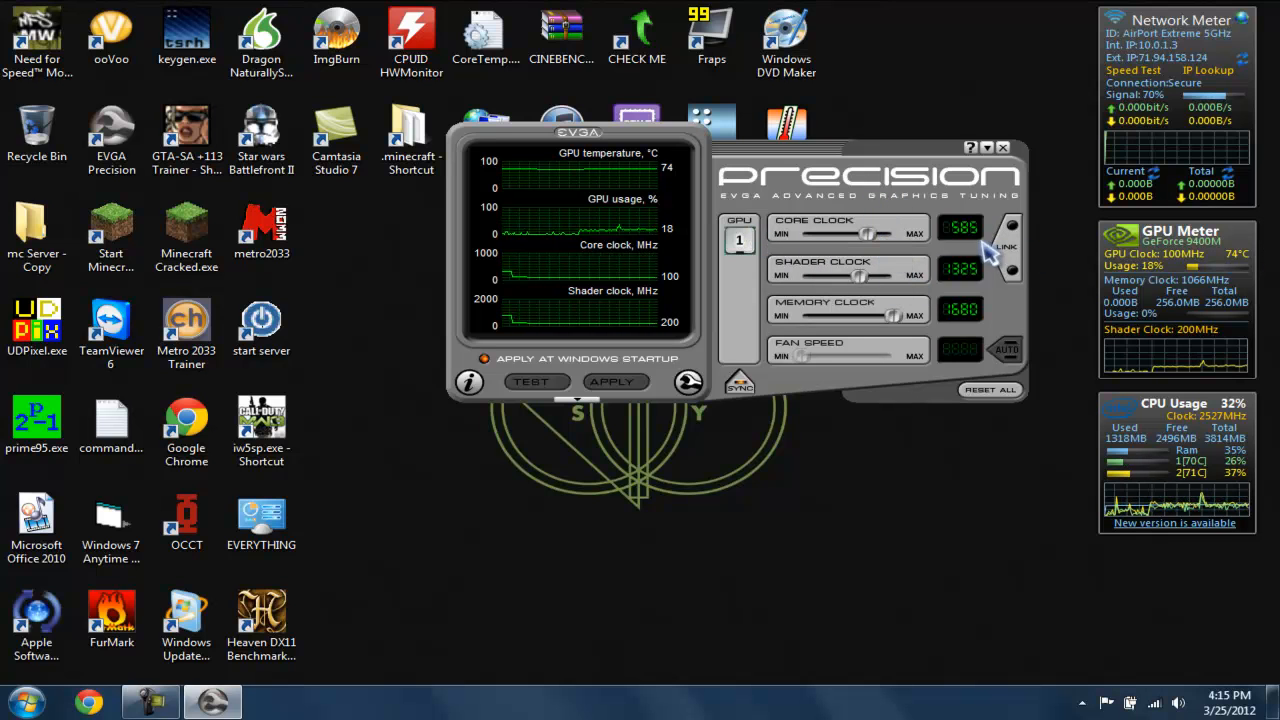
pyautogui.moveTo(976, 330)
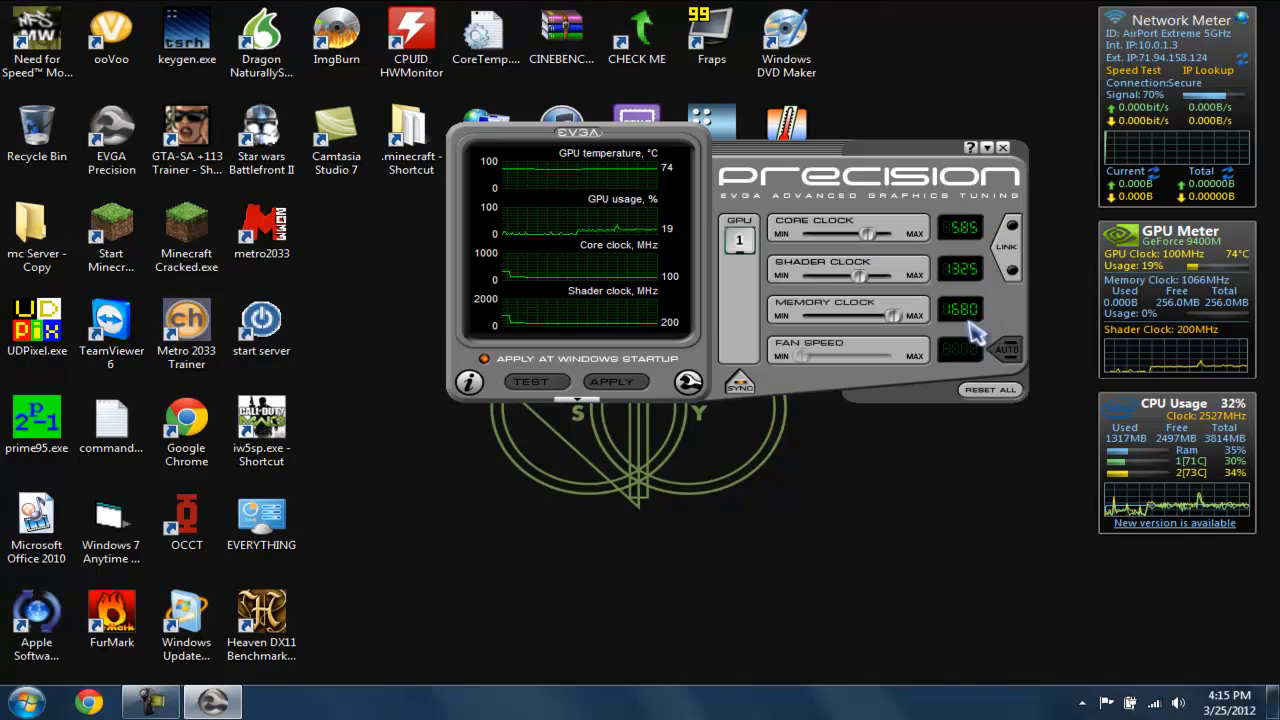
pyautogui.moveTo(904, 376)
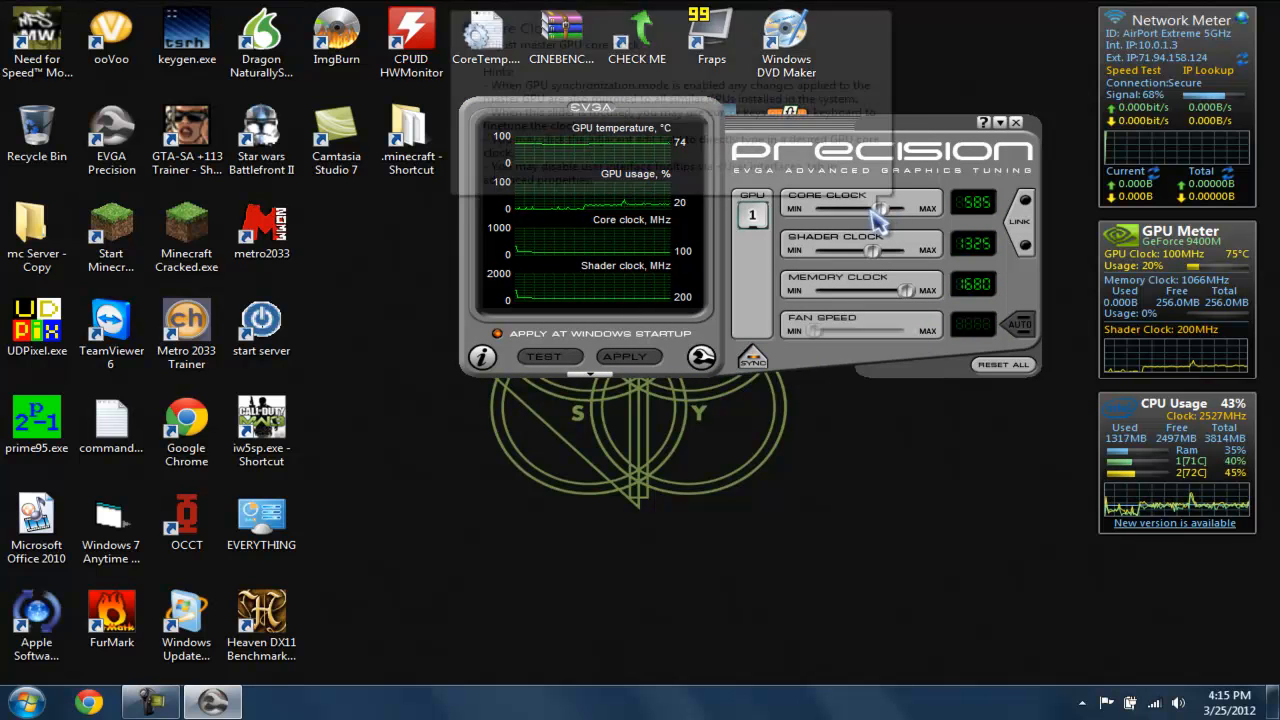
pyautogui.moveTo(878, 222)
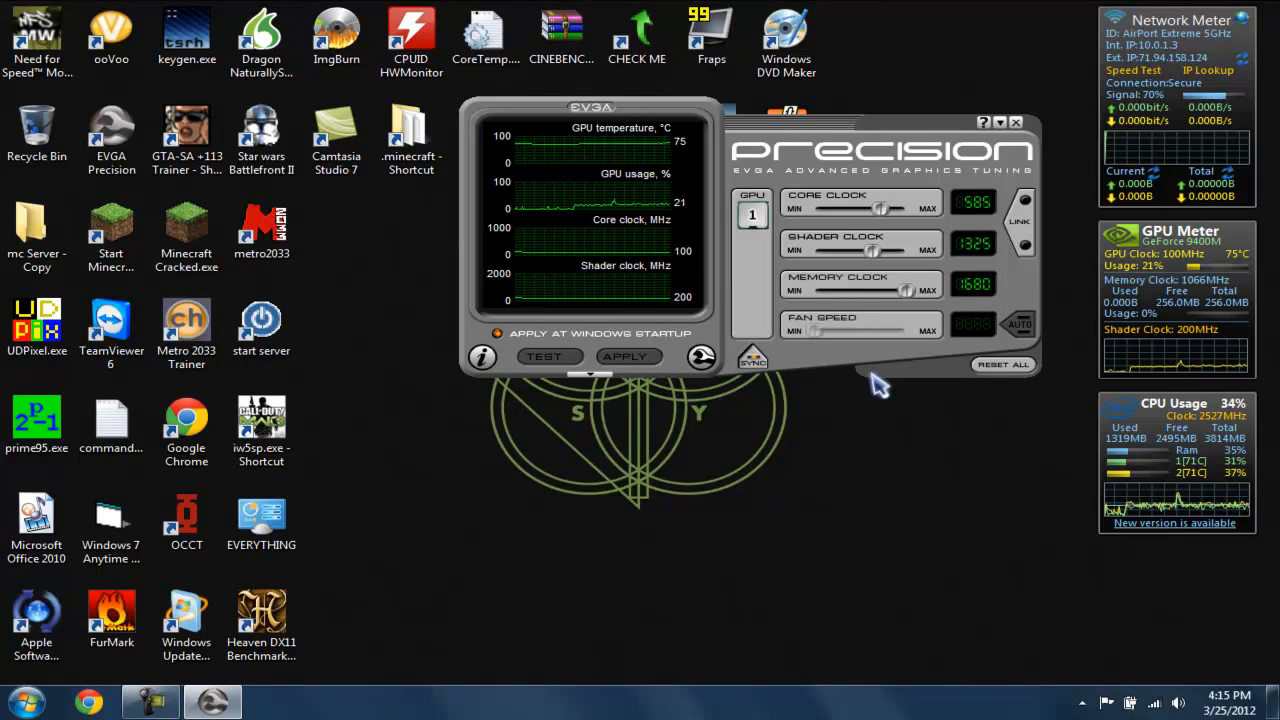
# Drag the Precision panel so it sits against the top edge of the desktop
pyautogui.moveTo(592, 108); pyautogui.dragTo(694, 216)
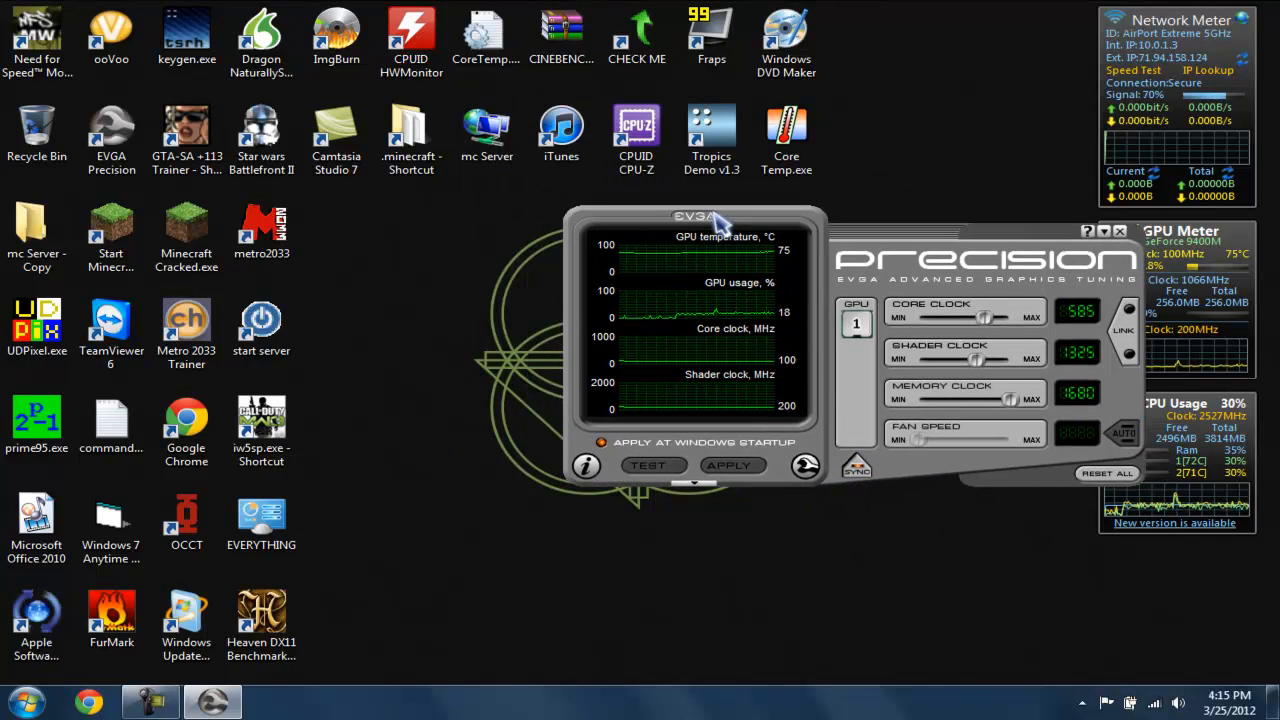
pyautogui.moveTo(692, 216); pyautogui.dragTo(672, 12)
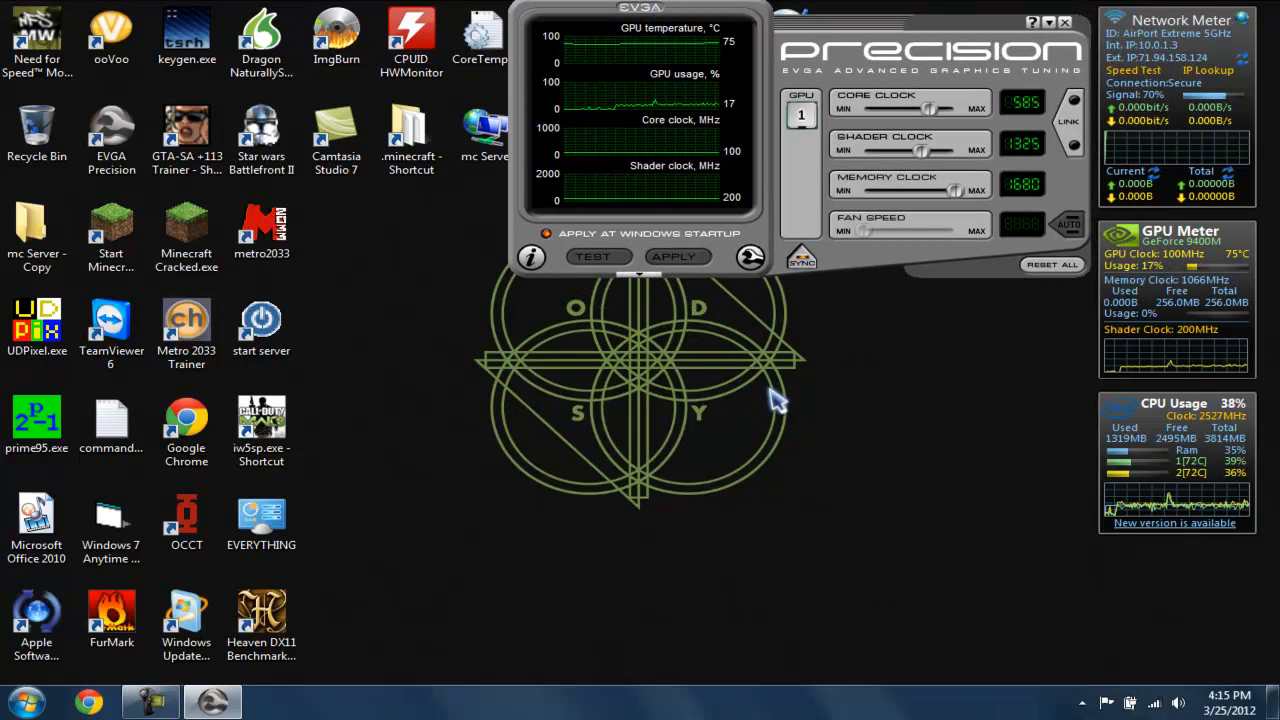
pyautogui.moveTo(384, 488)
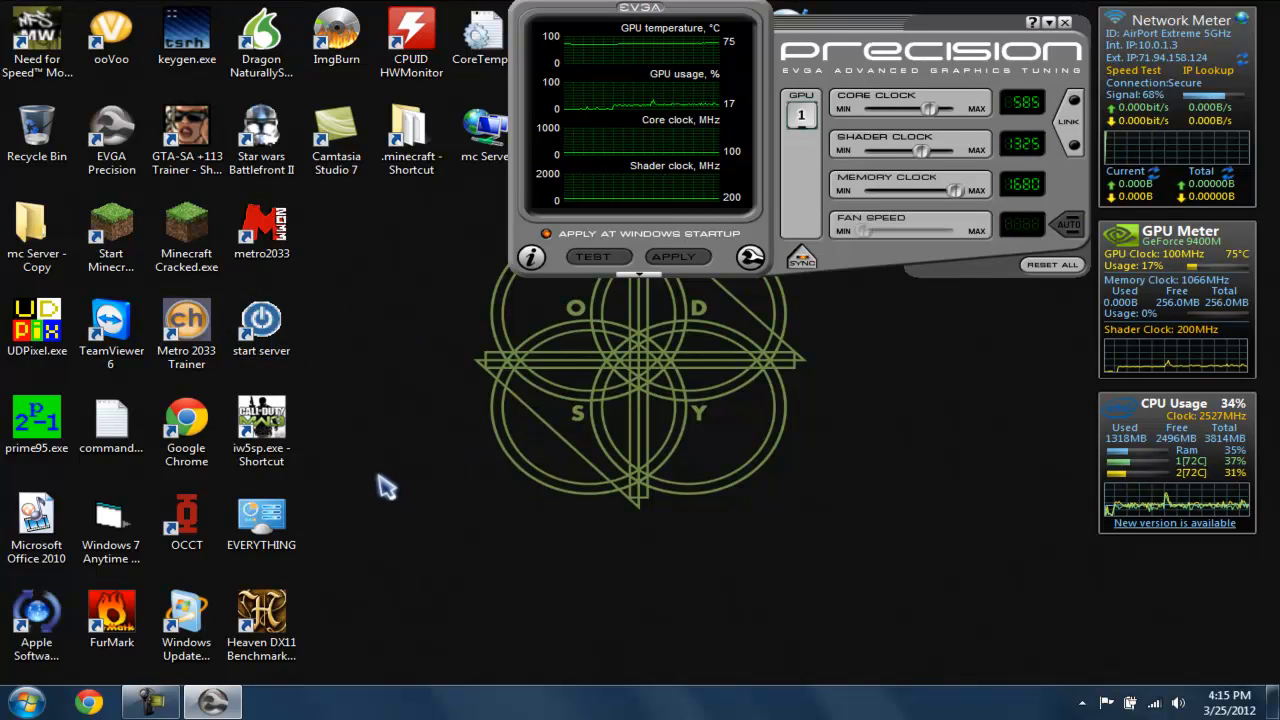
pyautogui.moveTo(468, 464)
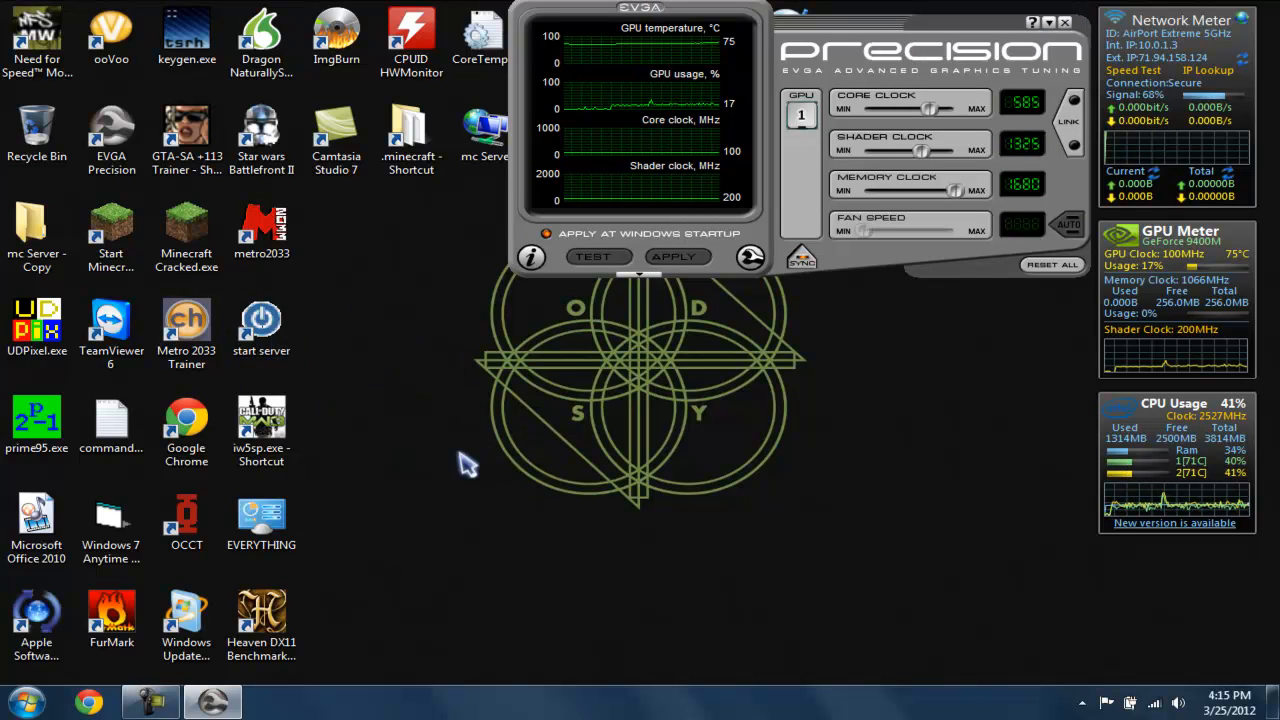
pyautogui.moveTo(390, 544)
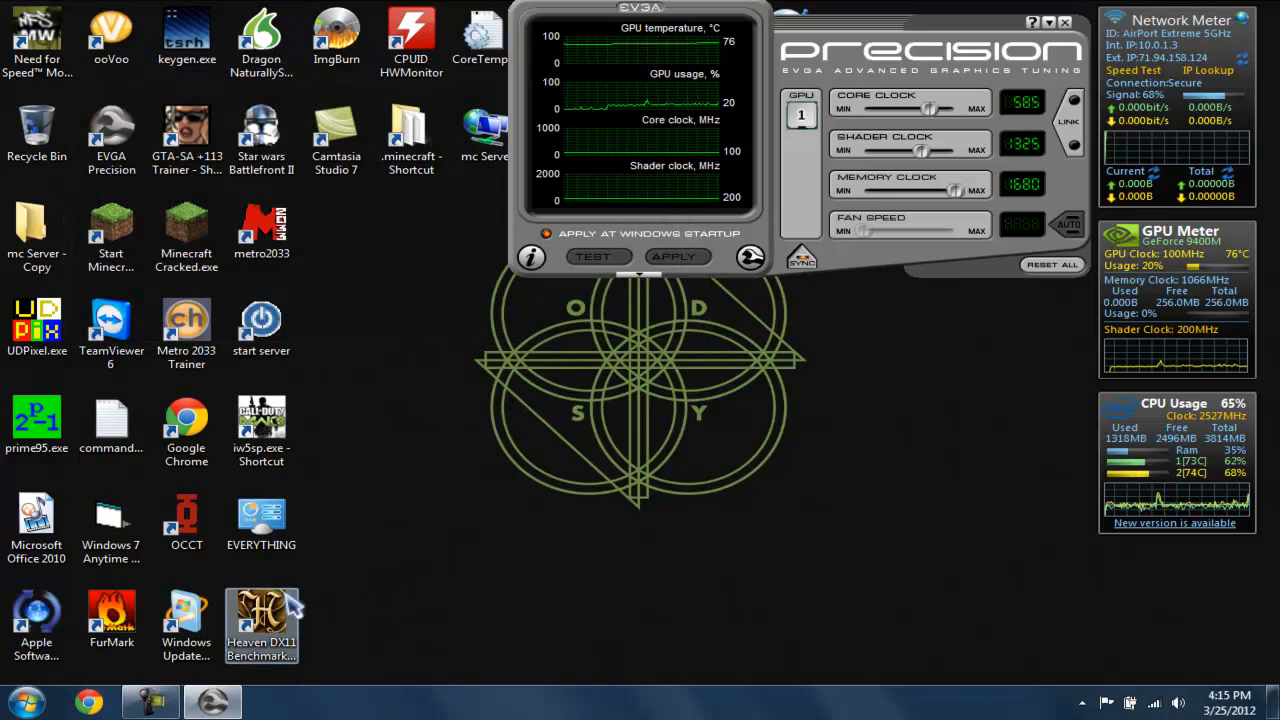
# Launch Heaven DX11 and set 800x600 resolution, anisotropy off and DirectX 10 API
pyautogui.doubleClick(260, 620)
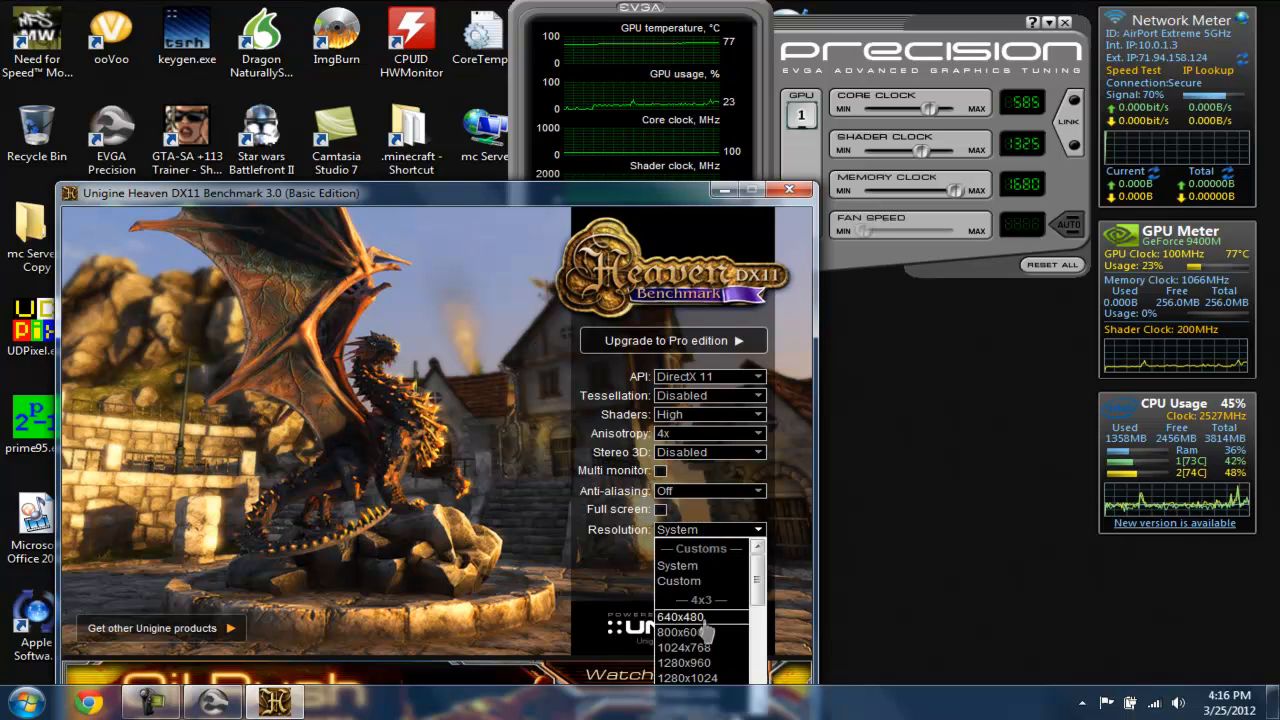
pyautogui.click(680, 632)
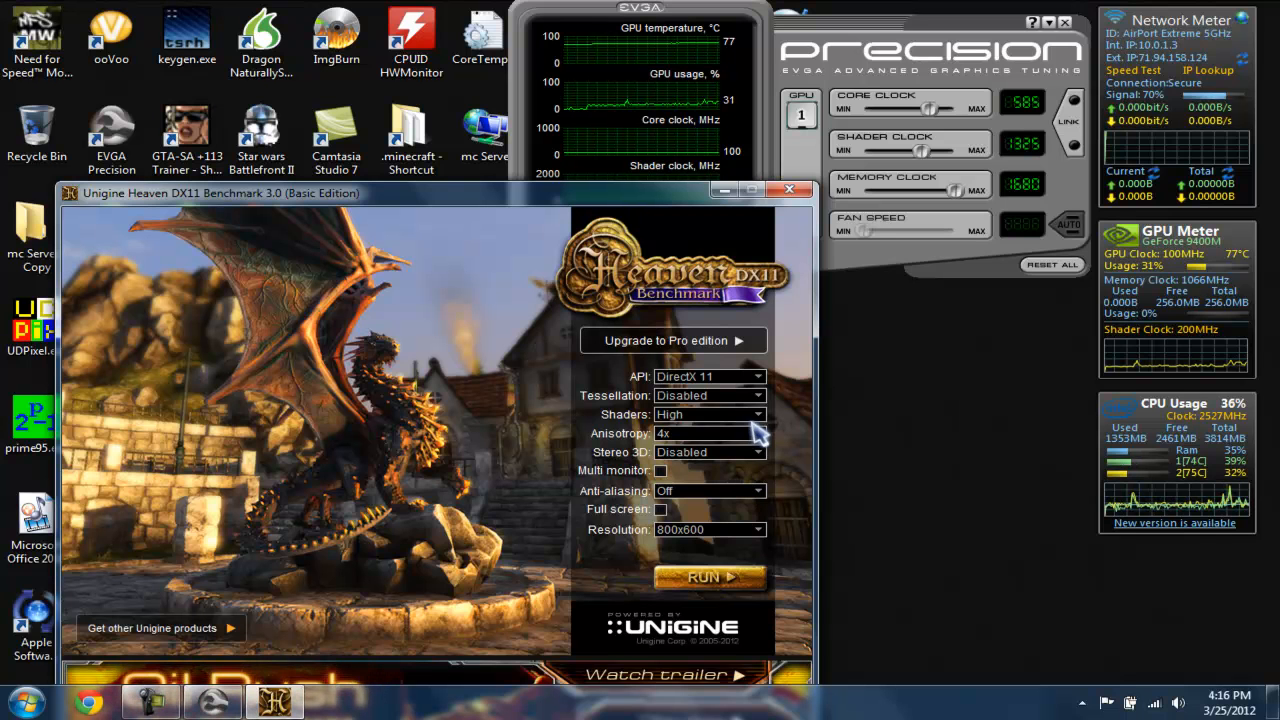
pyautogui.click(704, 432)
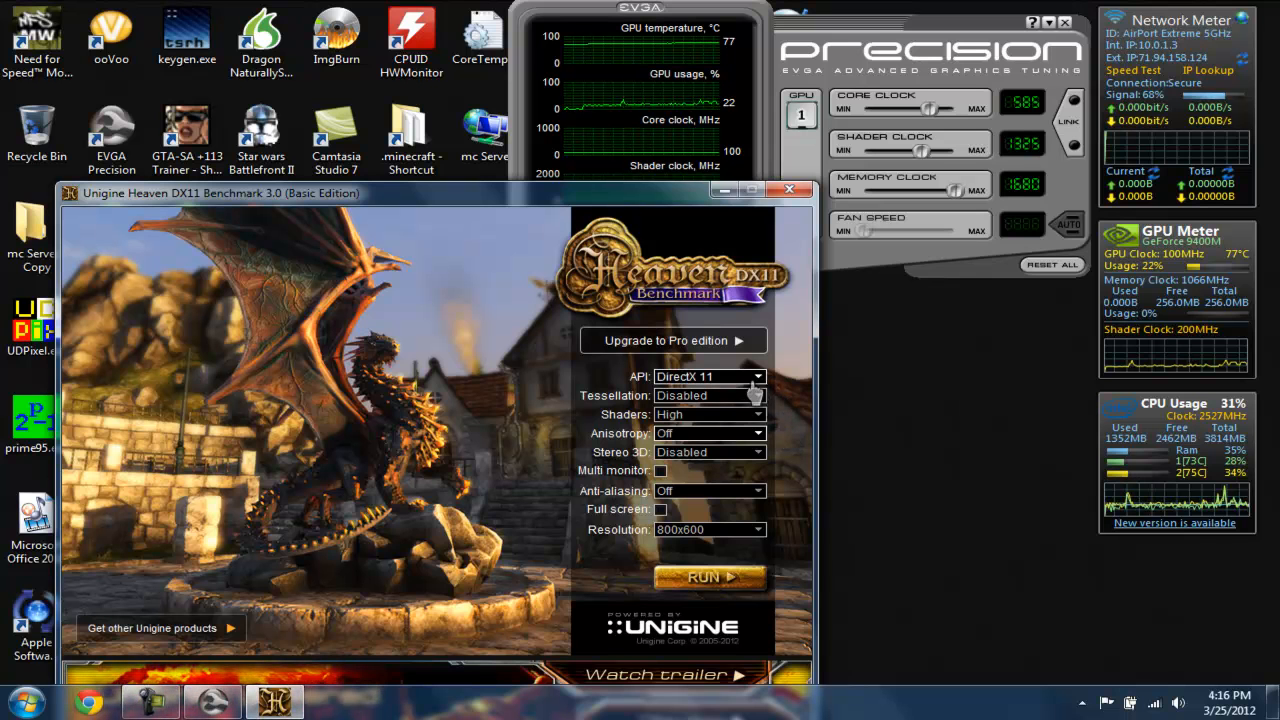
pyautogui.click(710, 376)
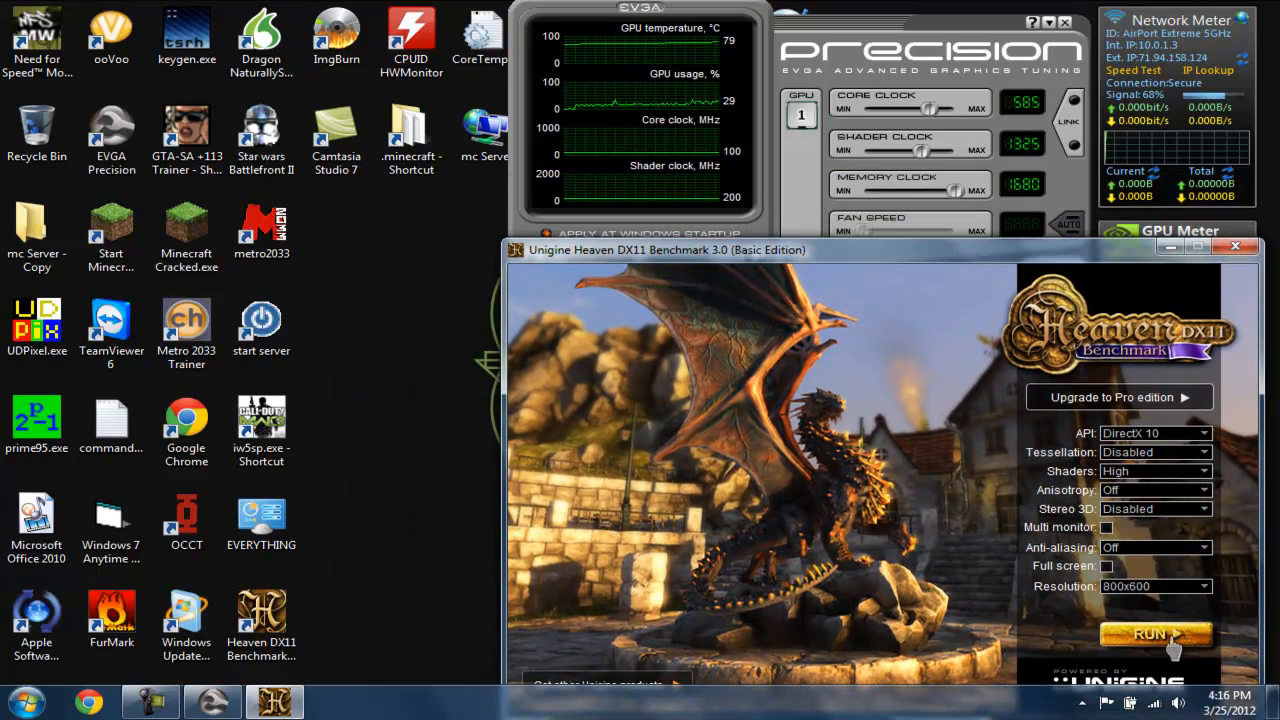
pyautogui.moveTo(876, 414)
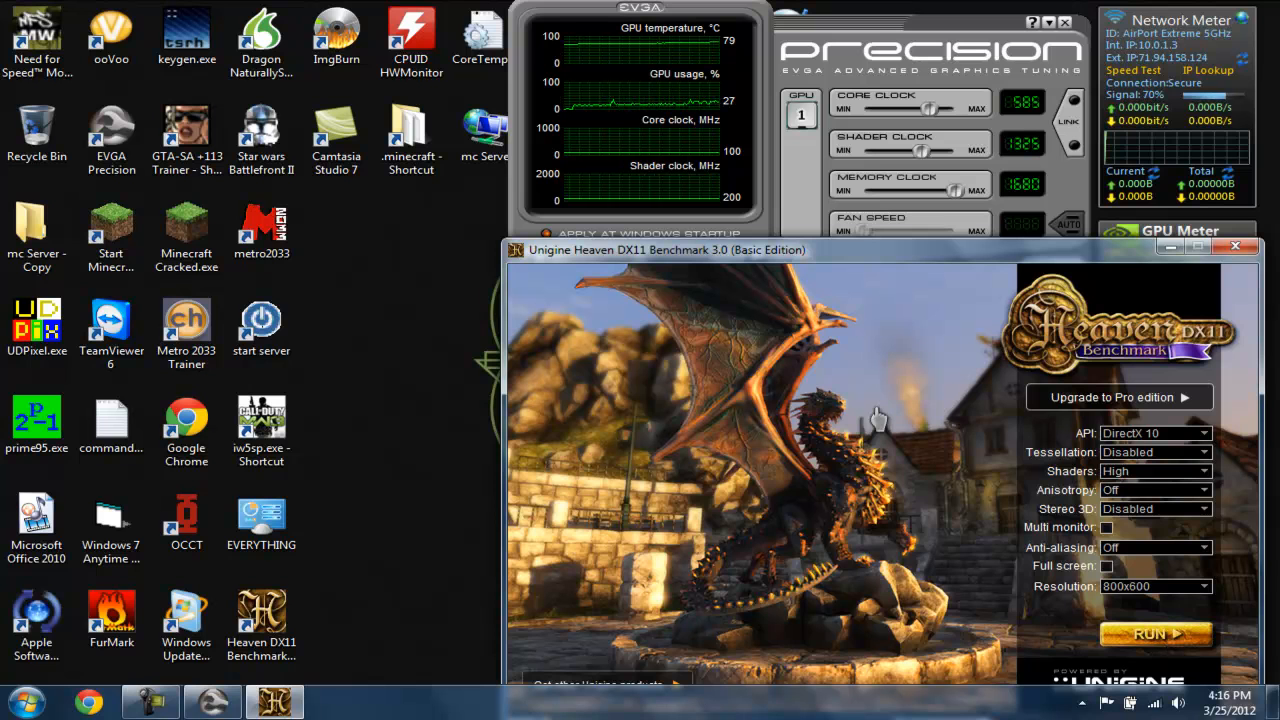
pyautogui.moveTo(1148, 640)
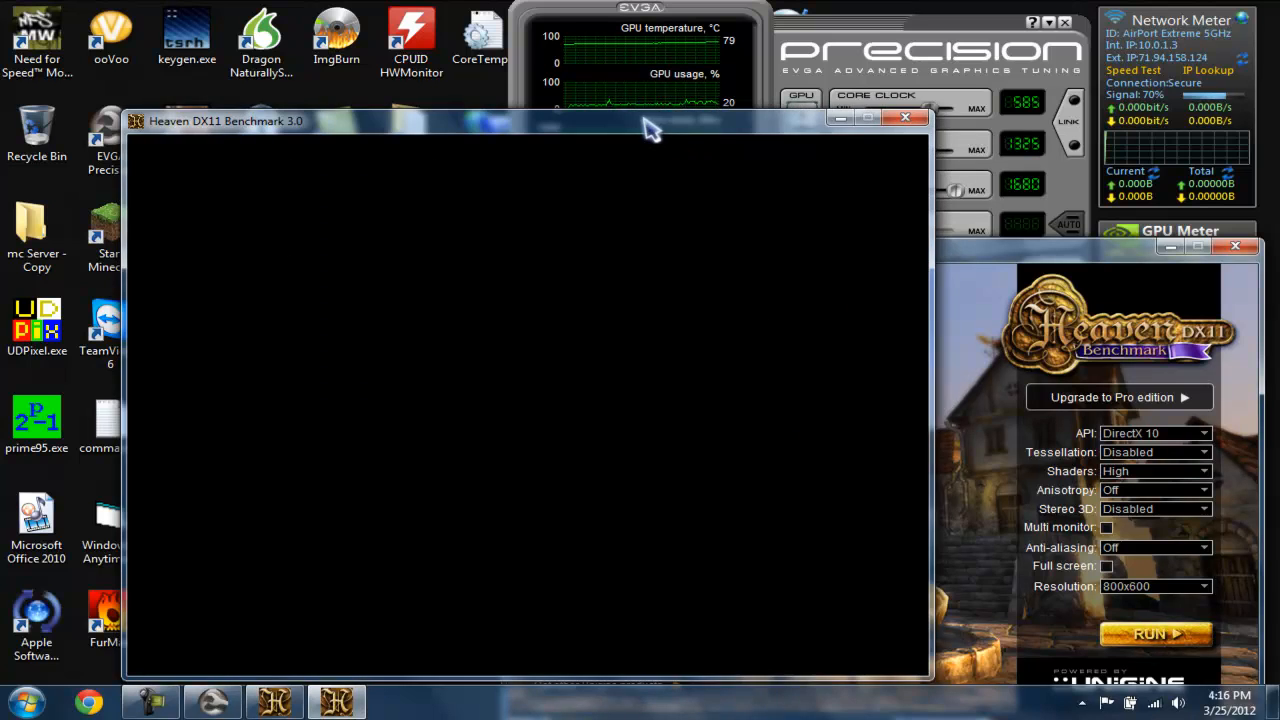
# Run the benchmark and let the Heaven window load its dragon scene
pyautogui.click(1156, 634)
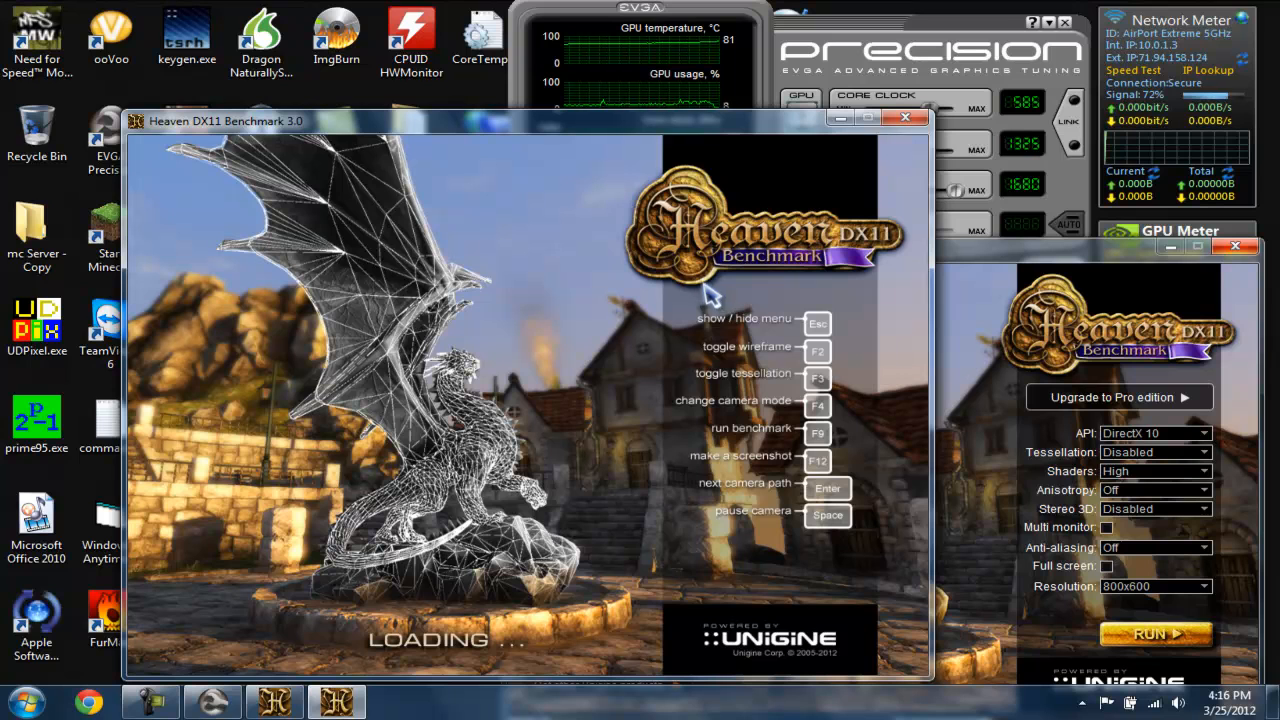
pyautogui.moveTo(700, 132)
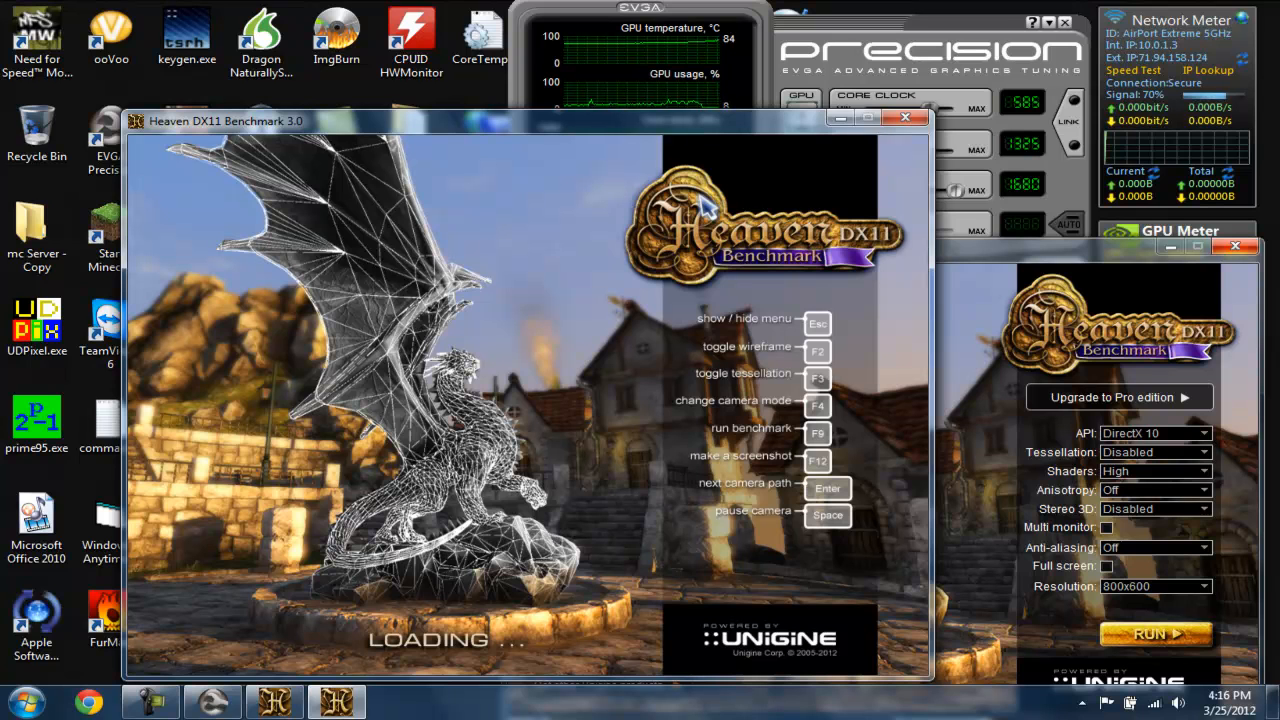
pyautogui.moveTo(870, 164)
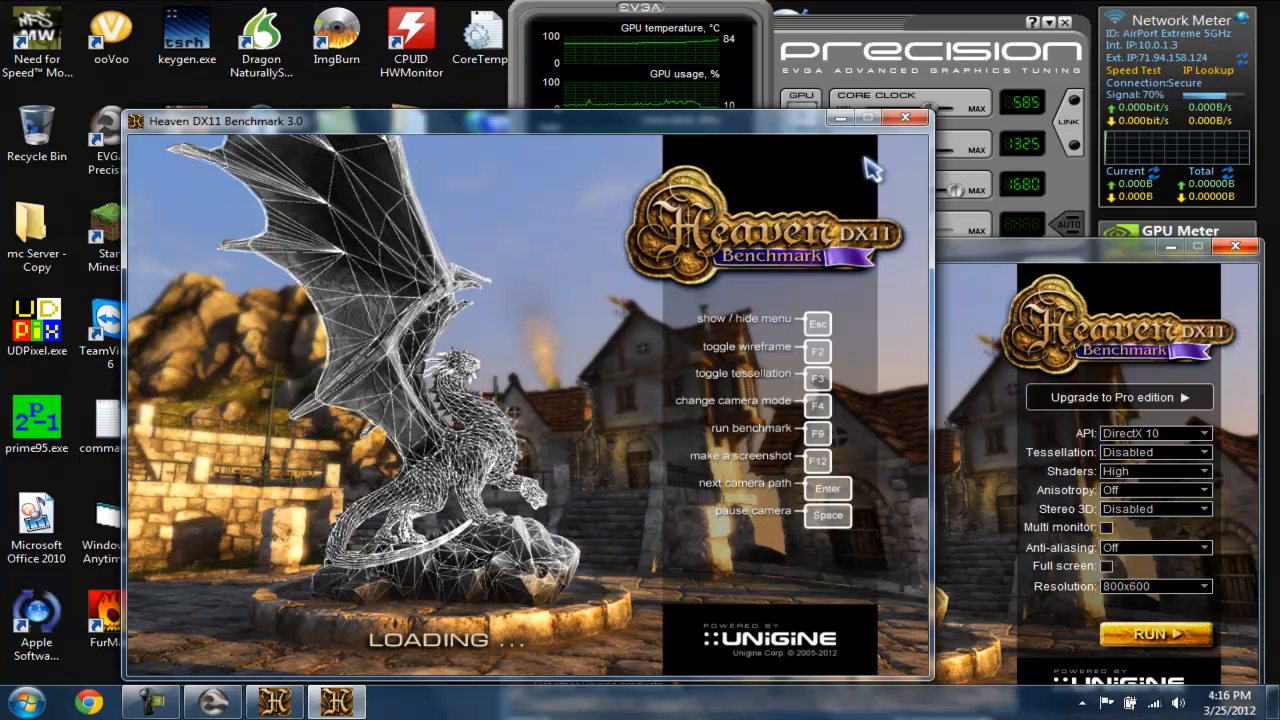
pyautogui.moveTo(830, 80)
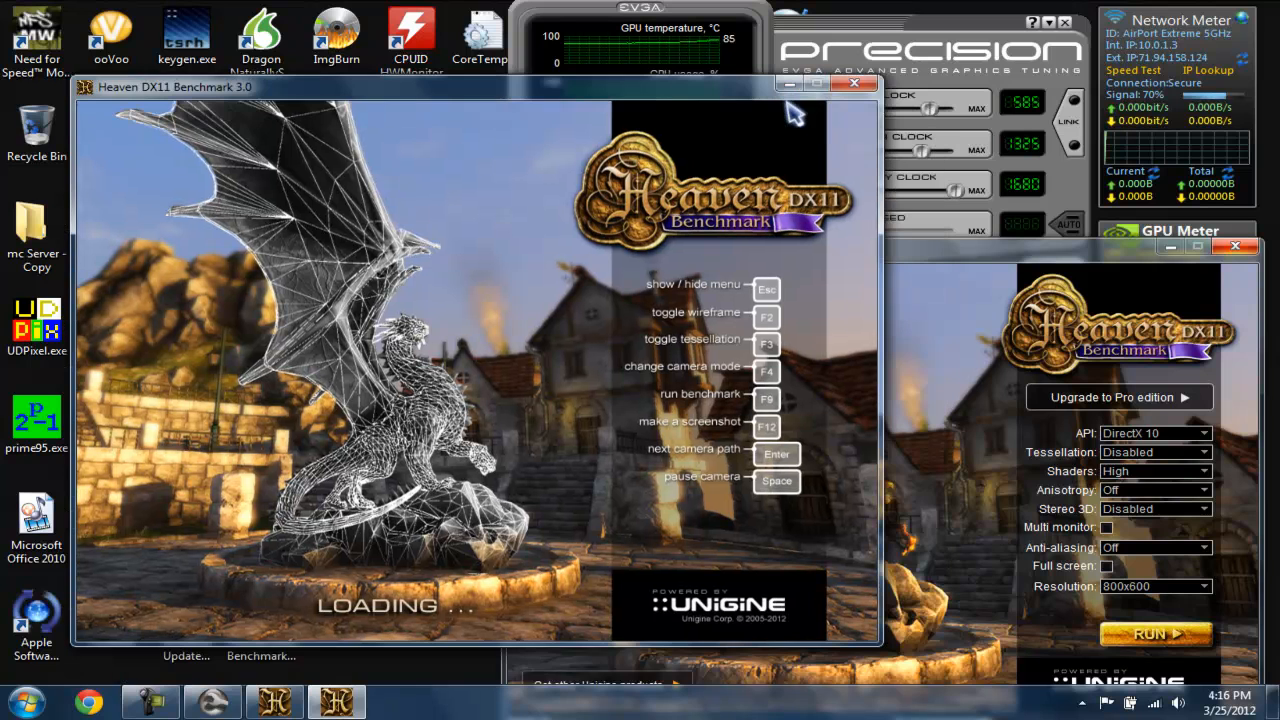
pyautogui.moveTo(850, 284)
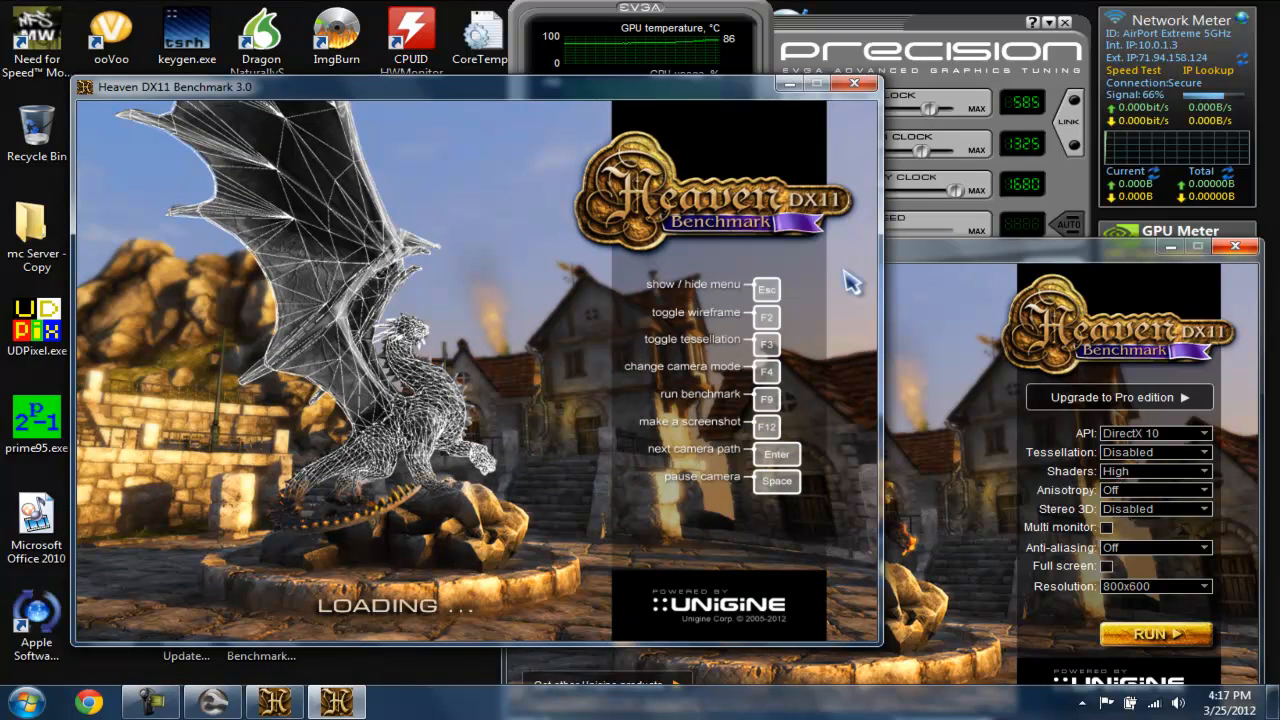
pyautogui.moveTo(864, 496)
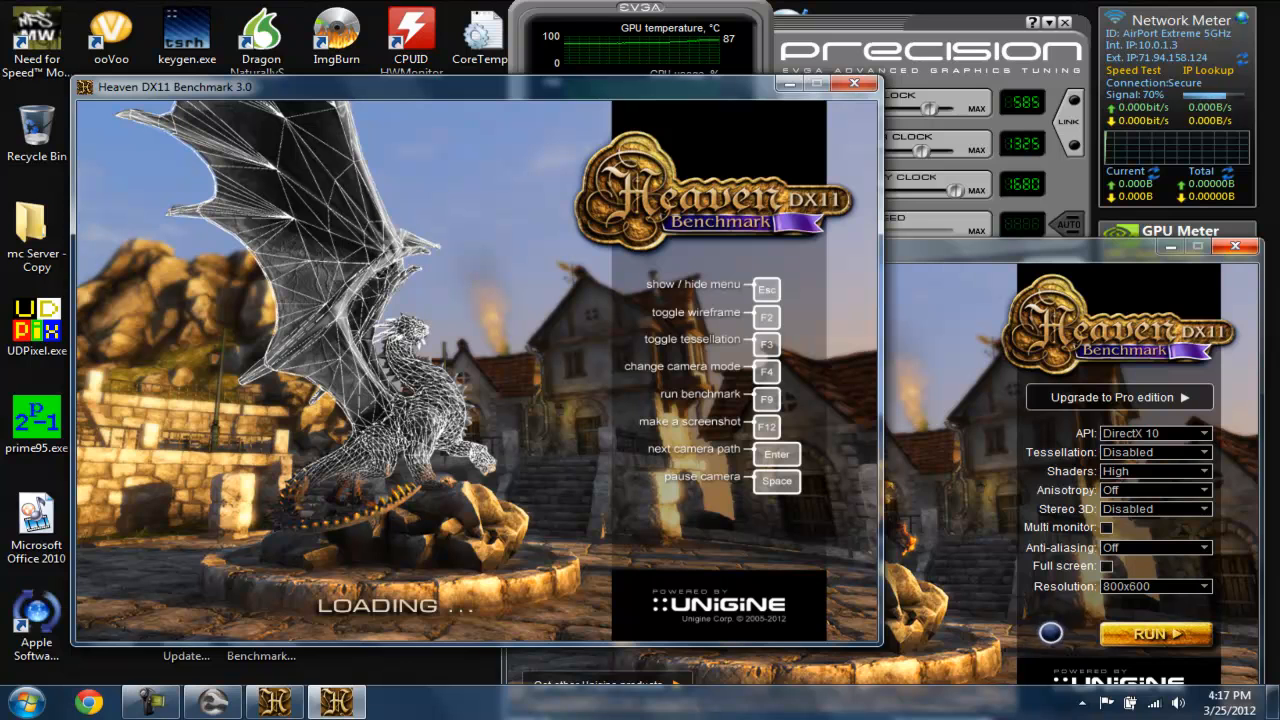
pyautogui.moveTo(856, 460)
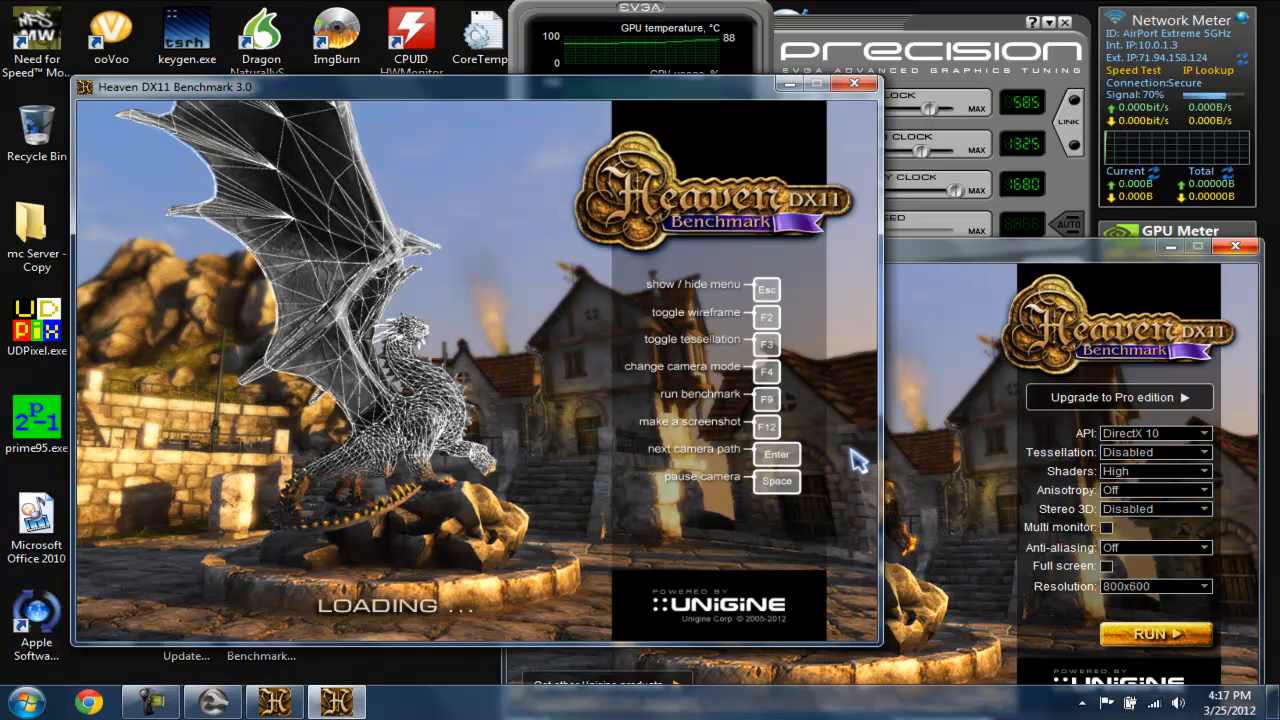
pyautogui.moveTo(910, 50)
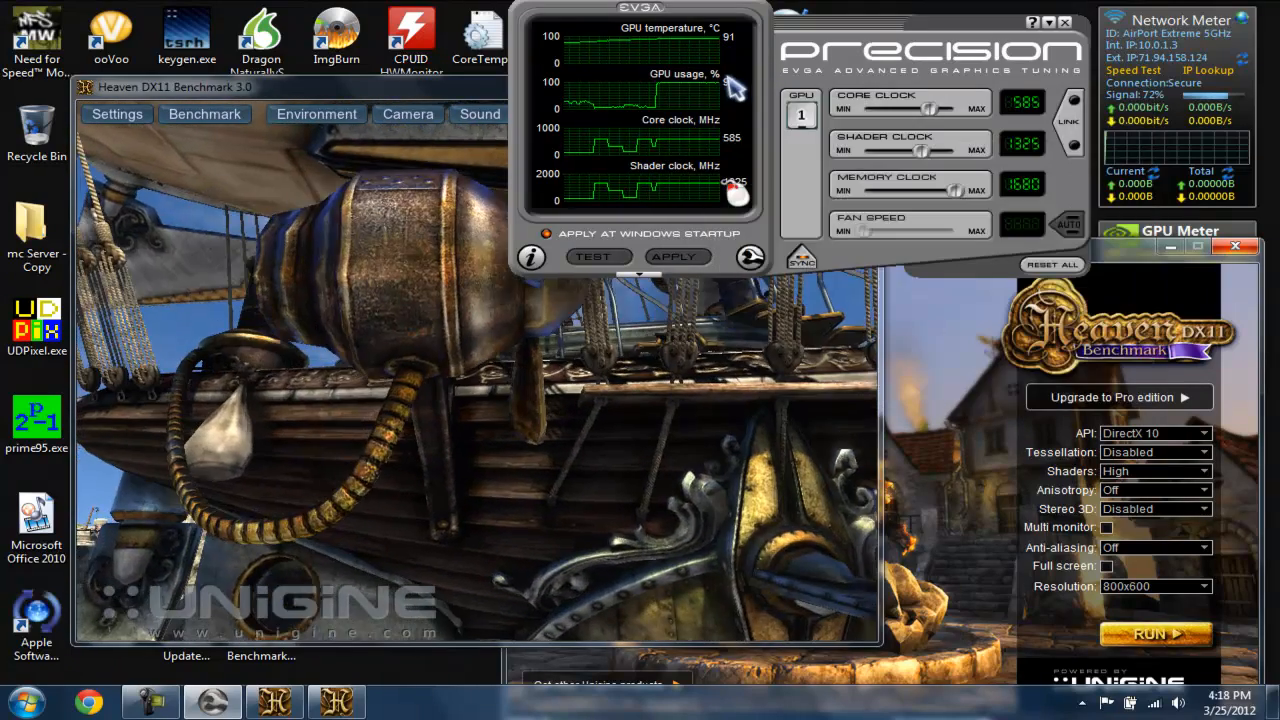
pyautogui.moveTo(724, 180)
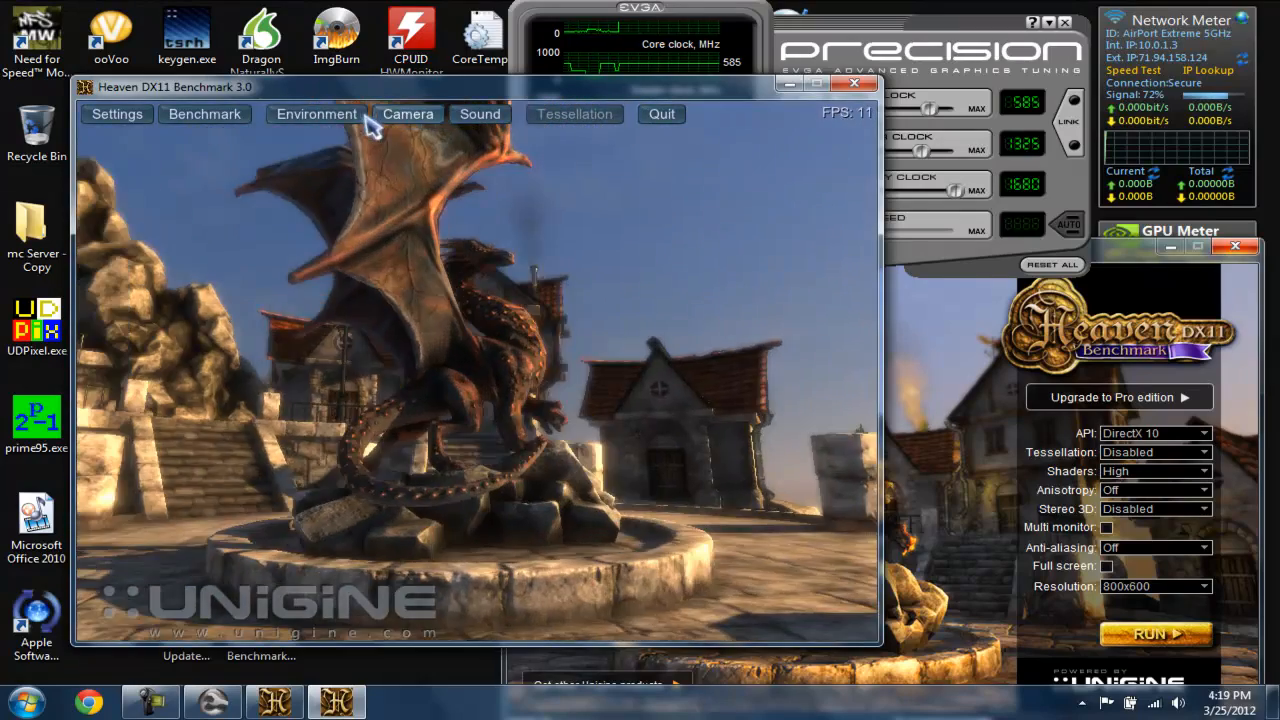
# Switch Heaven's camera to Free camera mode from the Camera menu
pyautogui.click(408, 112)
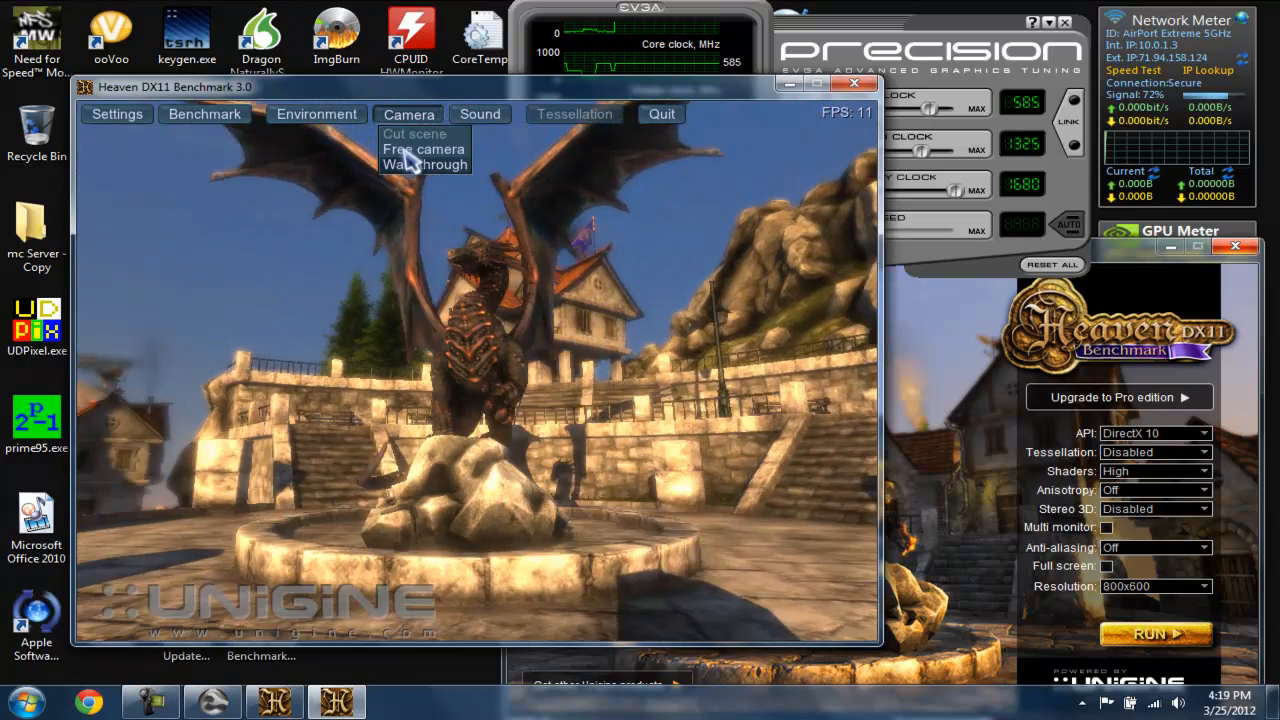
pyautogui.click(424, 148)
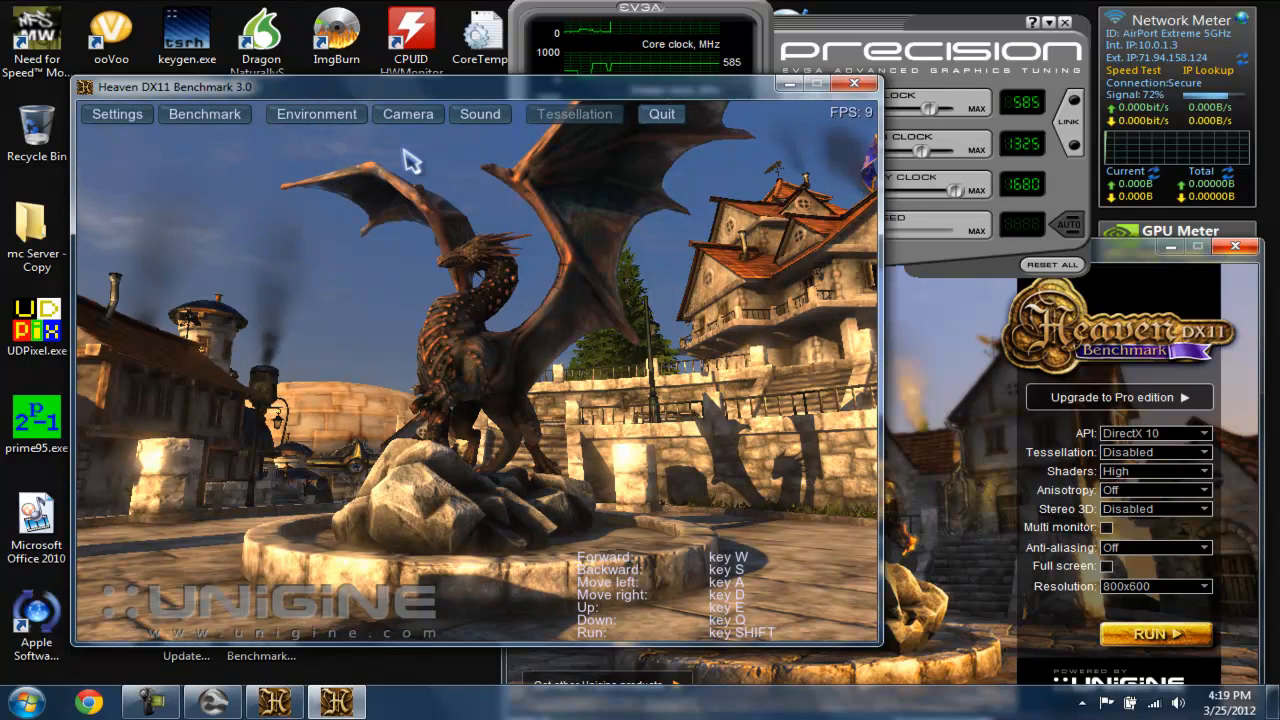
pyautogui.moveTo(560, 176)
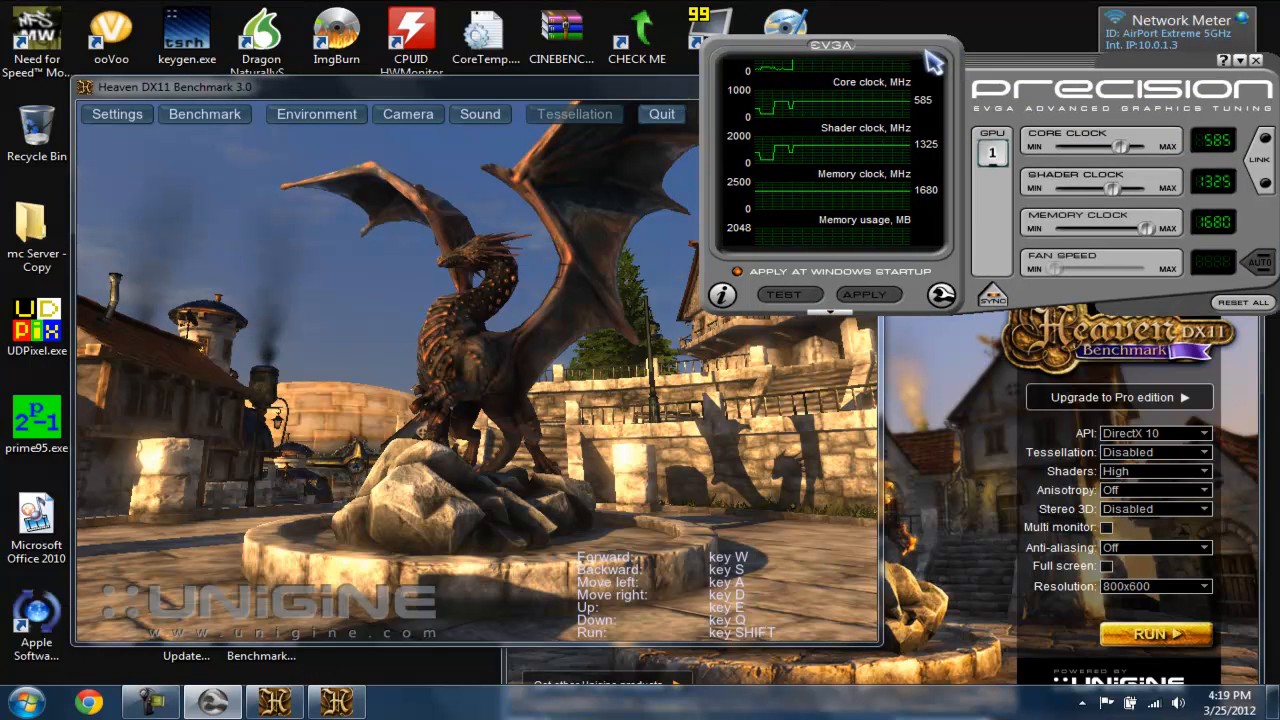
pyautogui.moveTo(1116, 150)
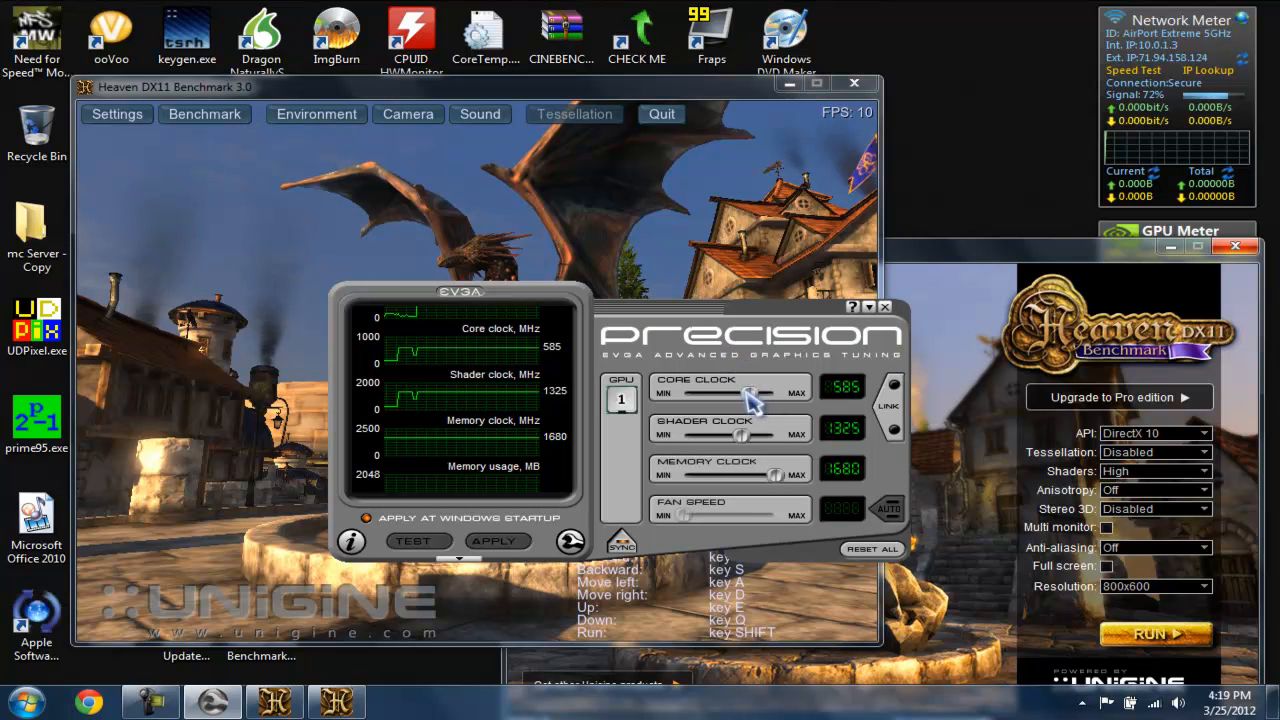
pyautogui.moveTo(750, 400)
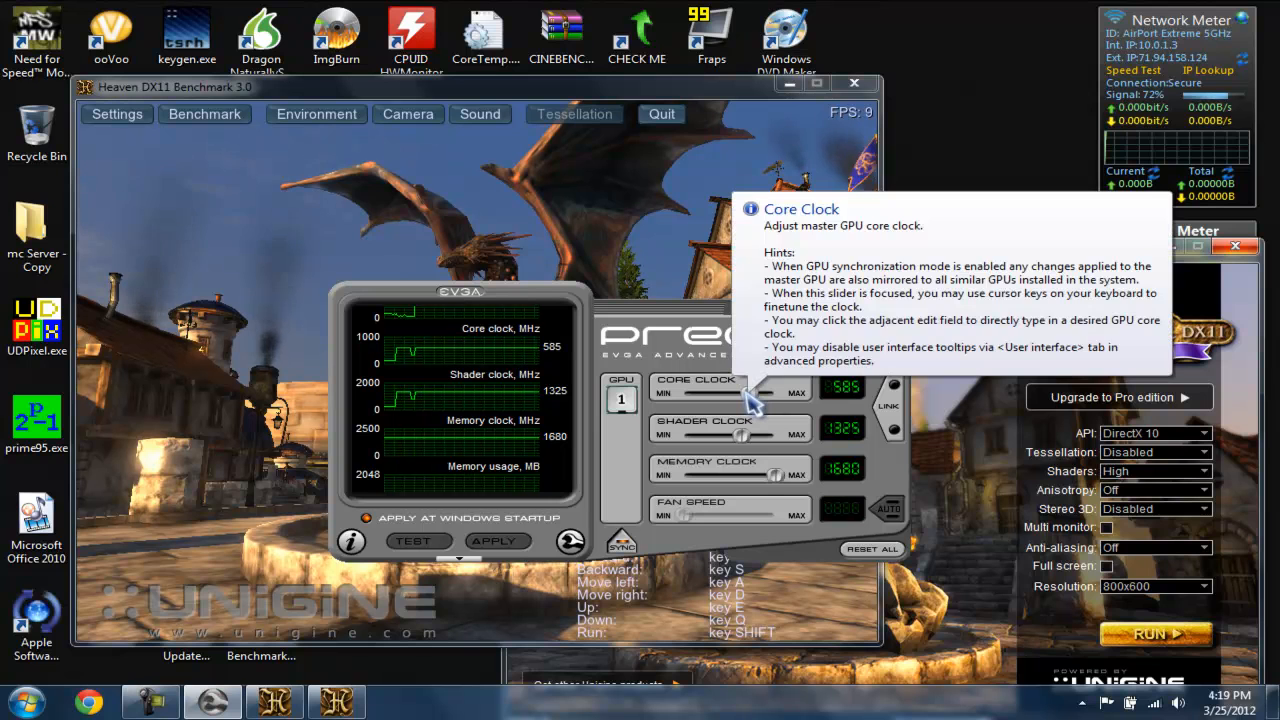
# Lower the Core Clock slider from 585 to 450 MHz and apply it
pyautogui.moveTo(760, 392); pyautogui.dragTo(736, 392)
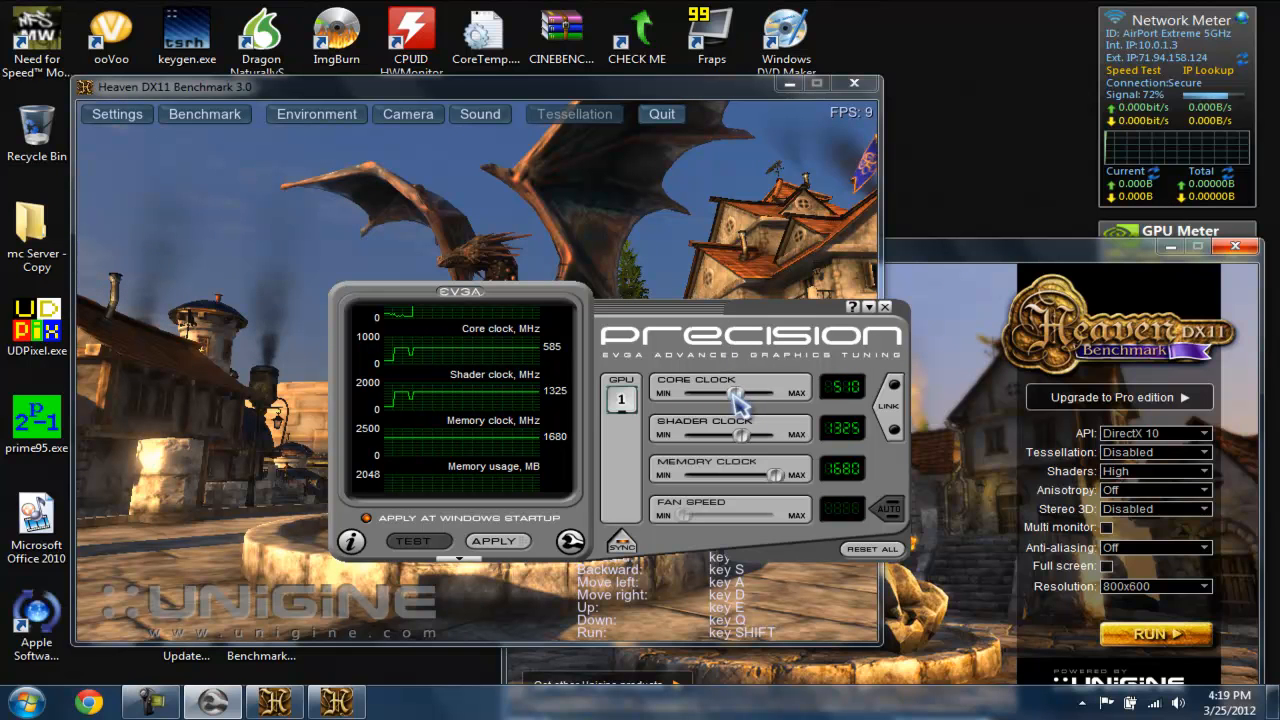
pyautogui.moveTo(740, 392); pyautogui.dragTo(724, 392)
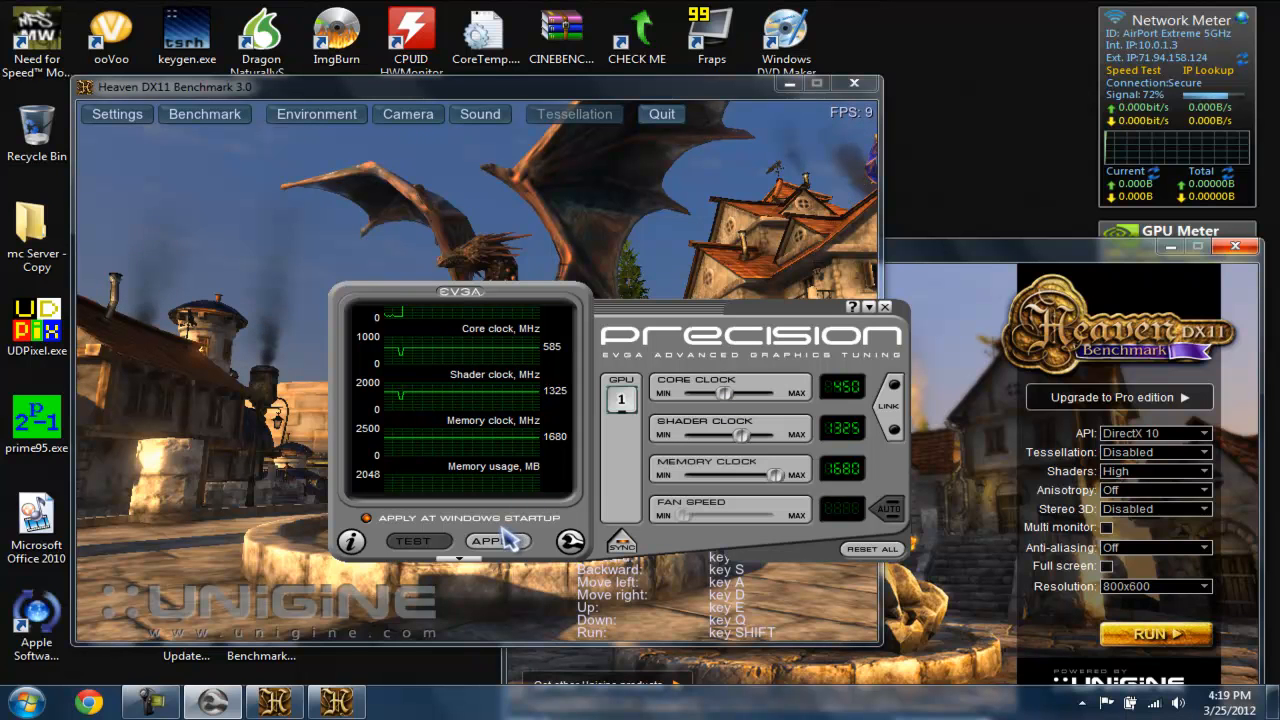
pyautogui.click(496, 540)
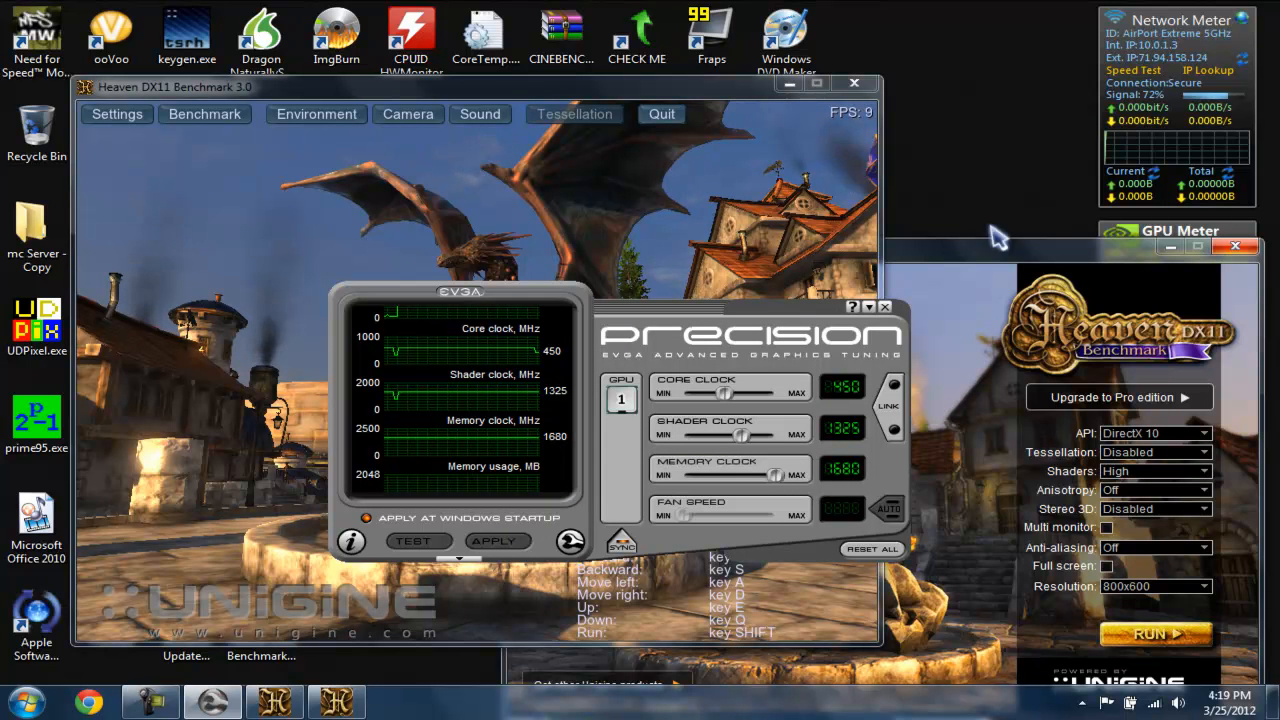
pyautogui.moveTo(876, 124)
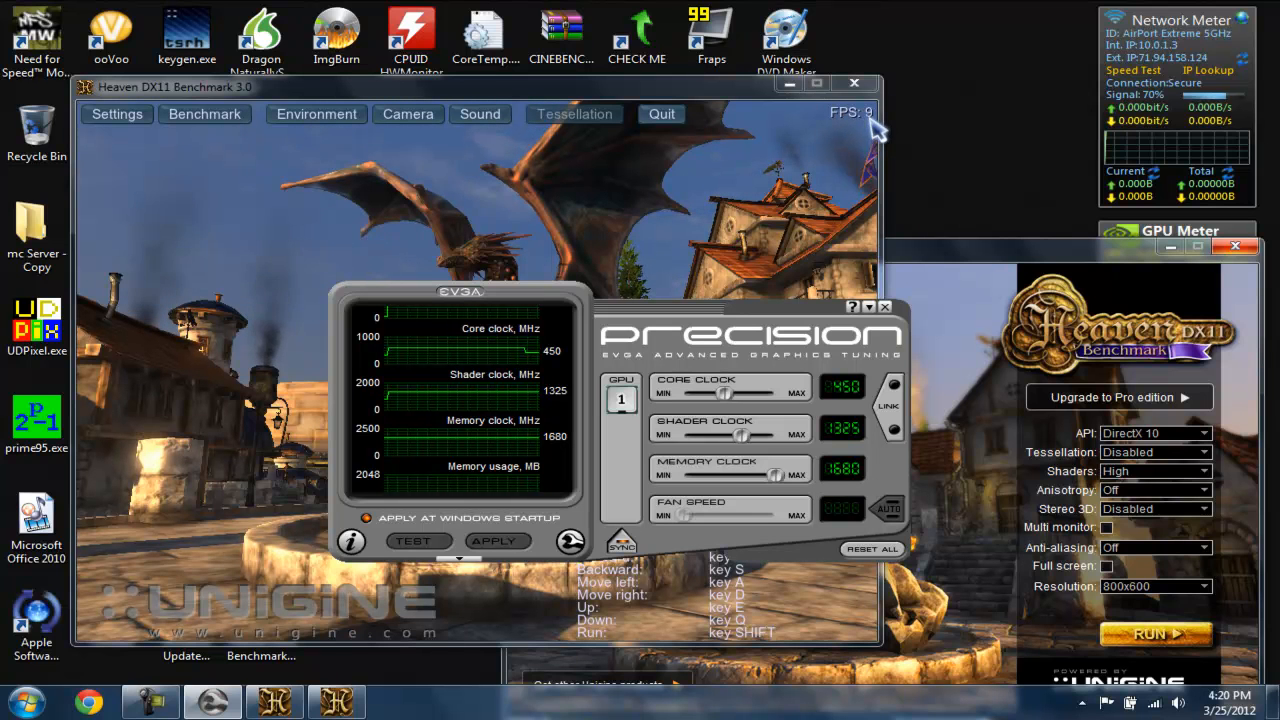
pyautogui.moveTo(860, 156)
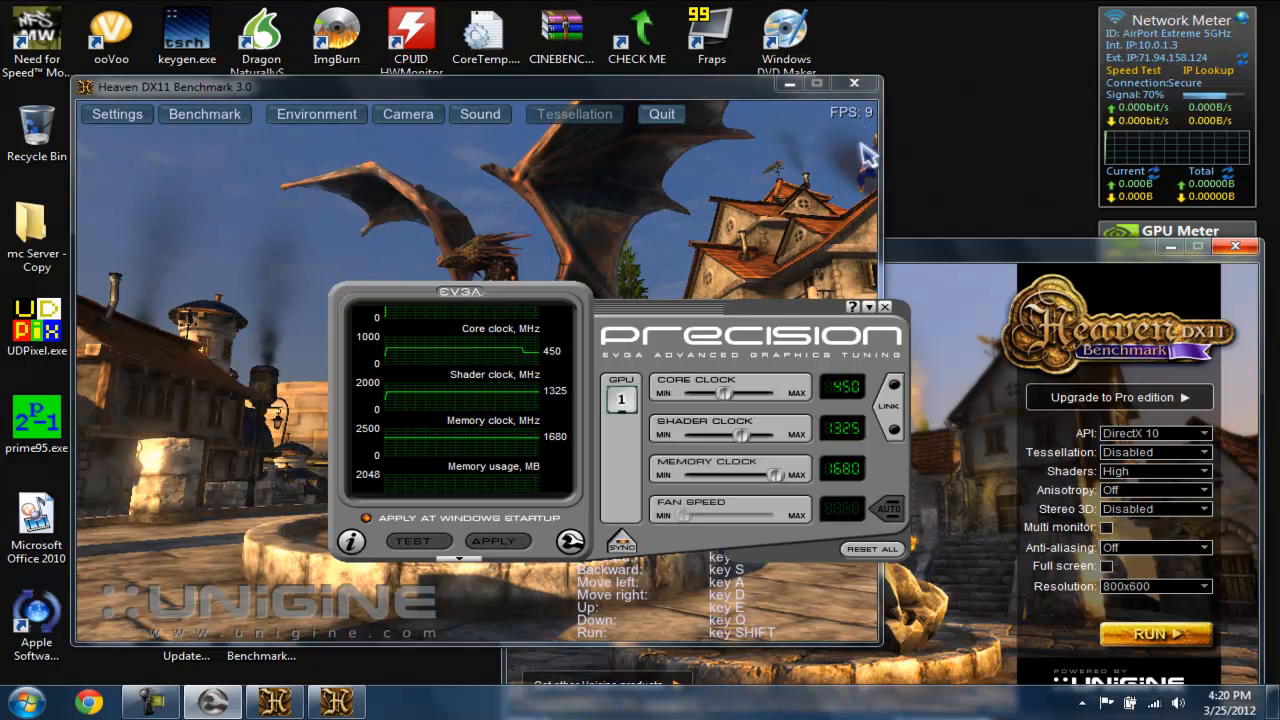
pyautogui.moveTo(596, 376)
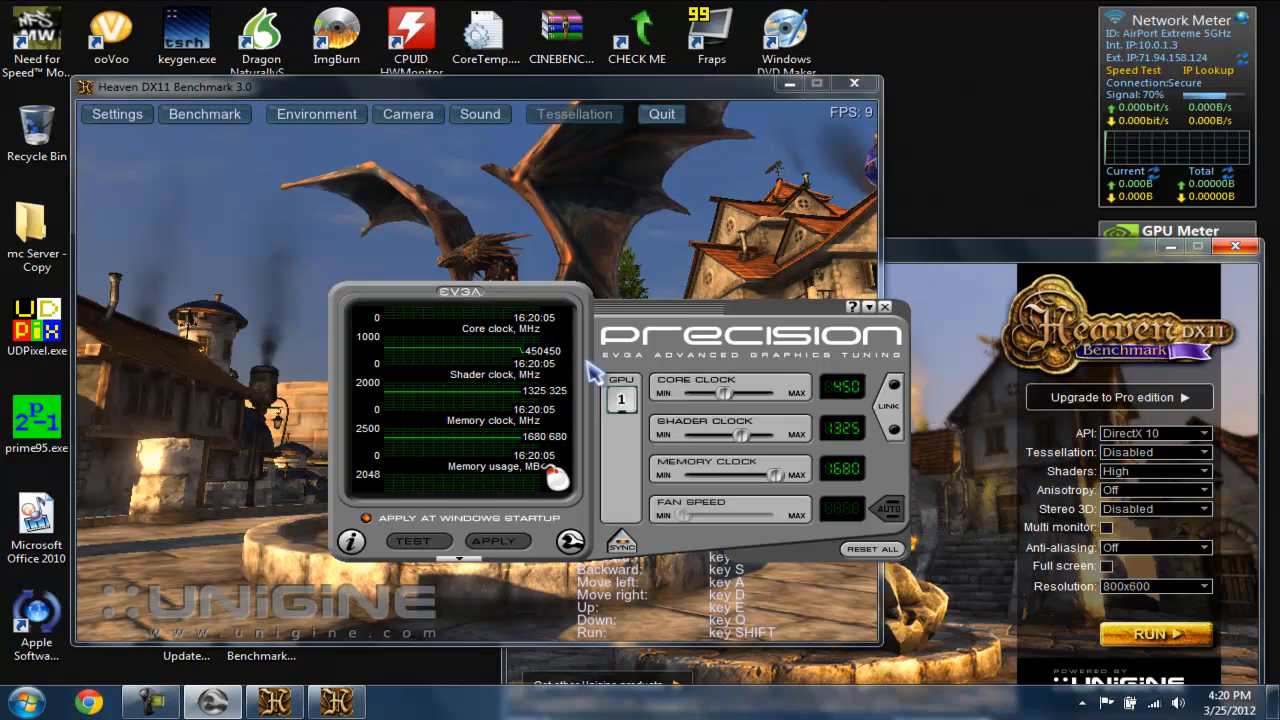
pyautogui.moveTo(744, 392); pyautogui.dragTo(710, 392)
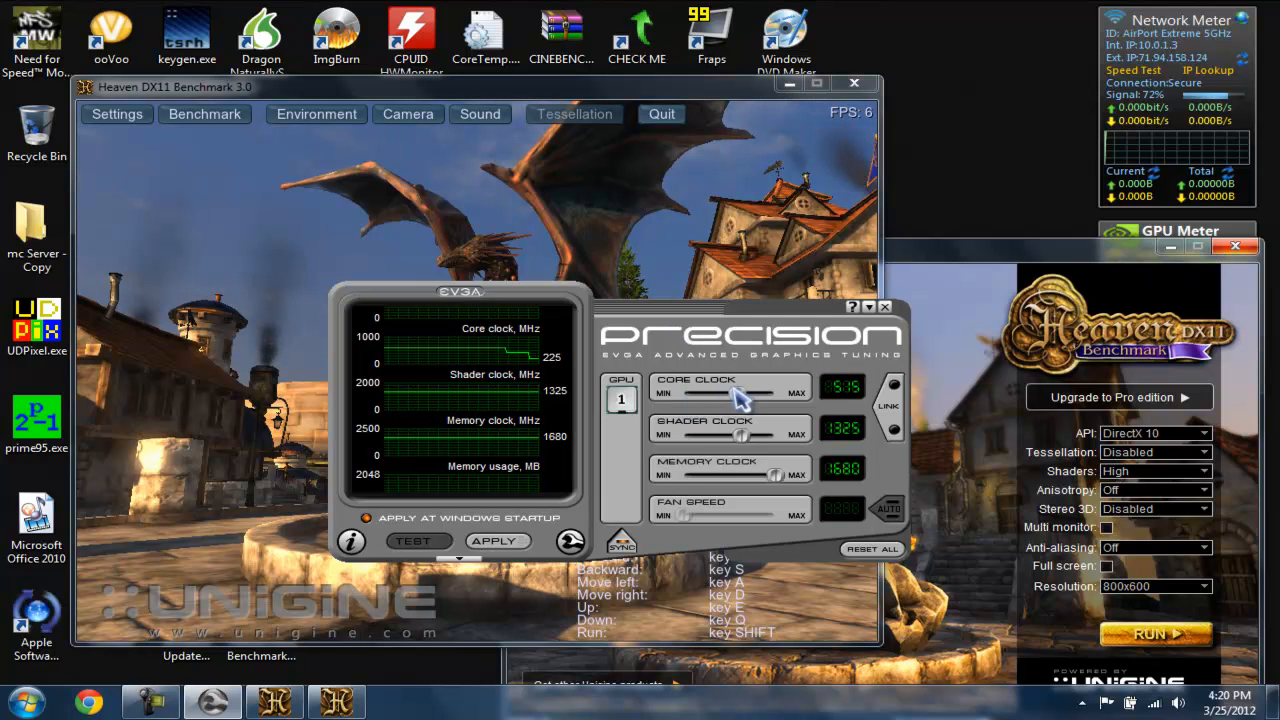
pyautogui.moveTo(736, 392); pyautogui.dragTo(760, 392)
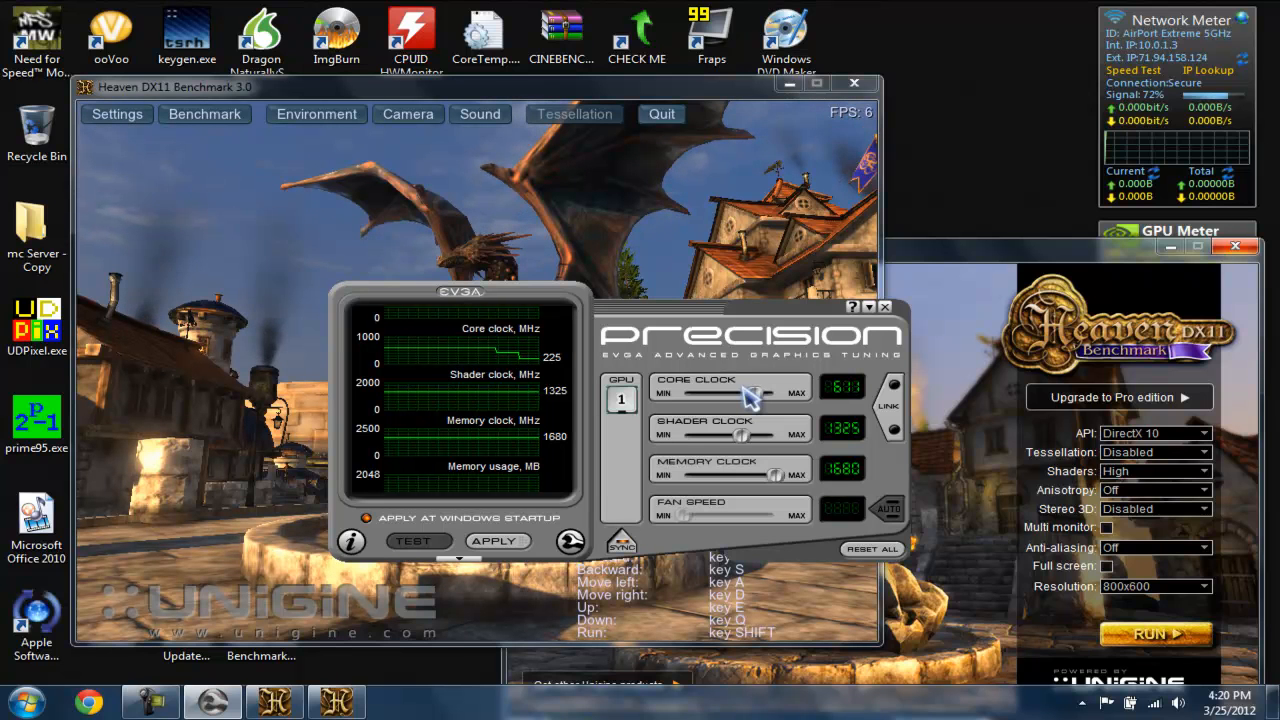
pyautogui.moveTo(760, 392); pyautogui.dragTo(750, 392)
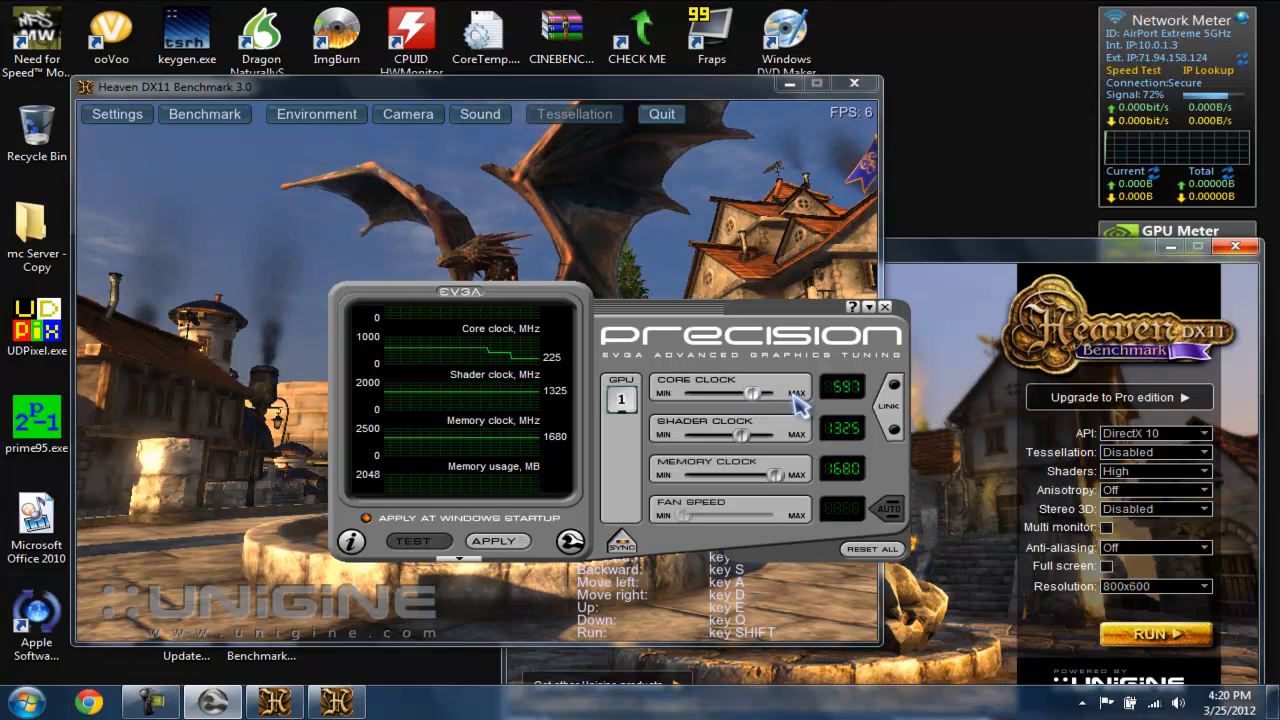
pyautogui.moveTo(752, 392); pyautogui.dragTo(750, 392)
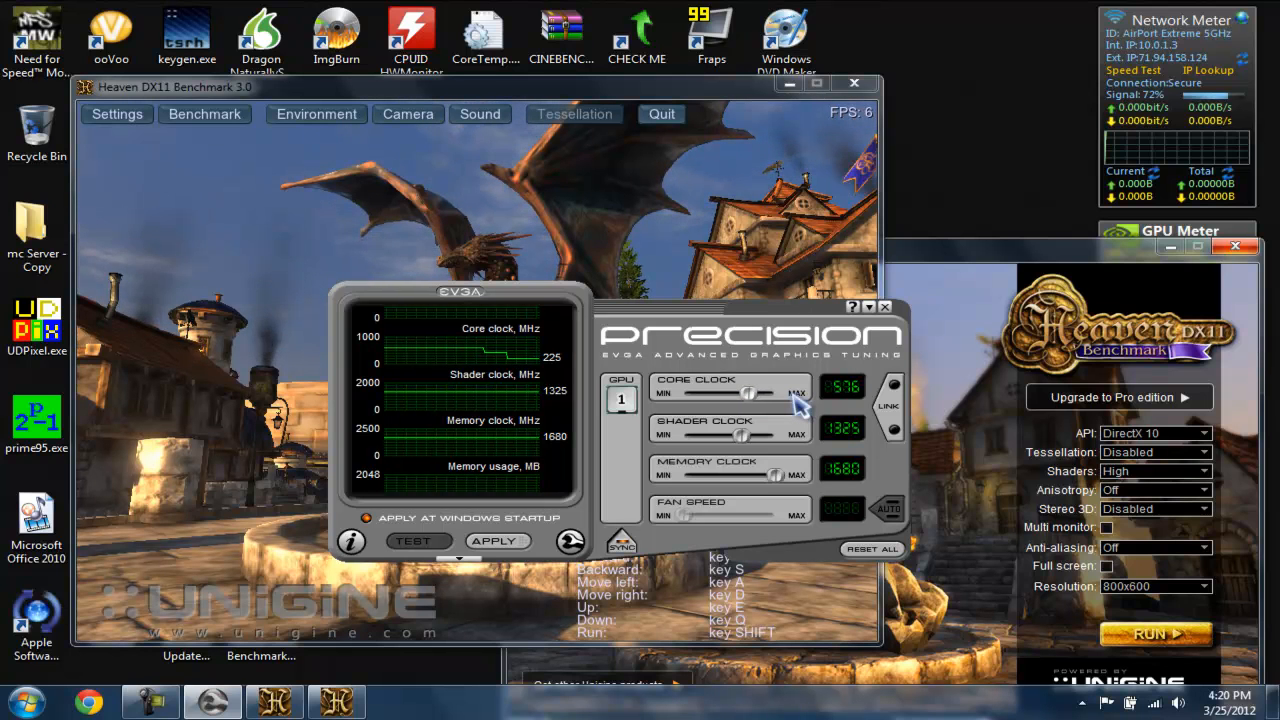
pyautogui.moveTo(748, 392); pyautogui.dragTo(740, 392)
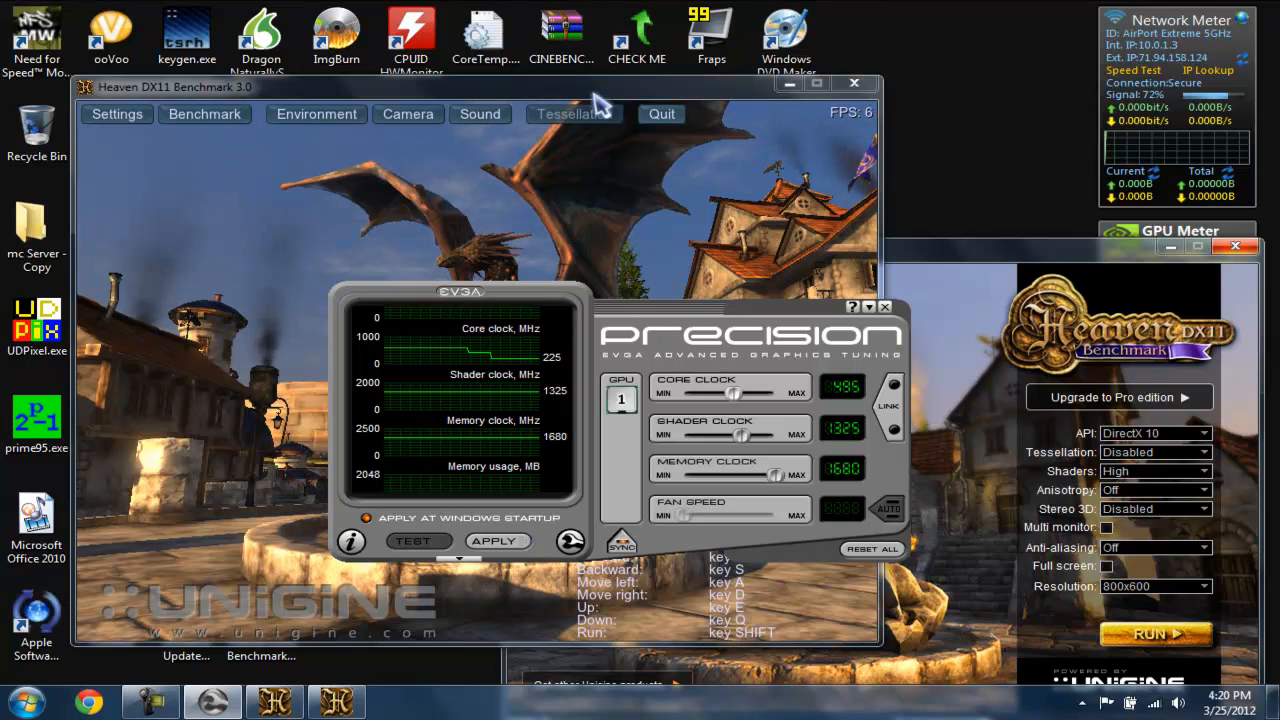
pyautogui.moveTo(744, 392); pyautogui.dragTo(730, 392)
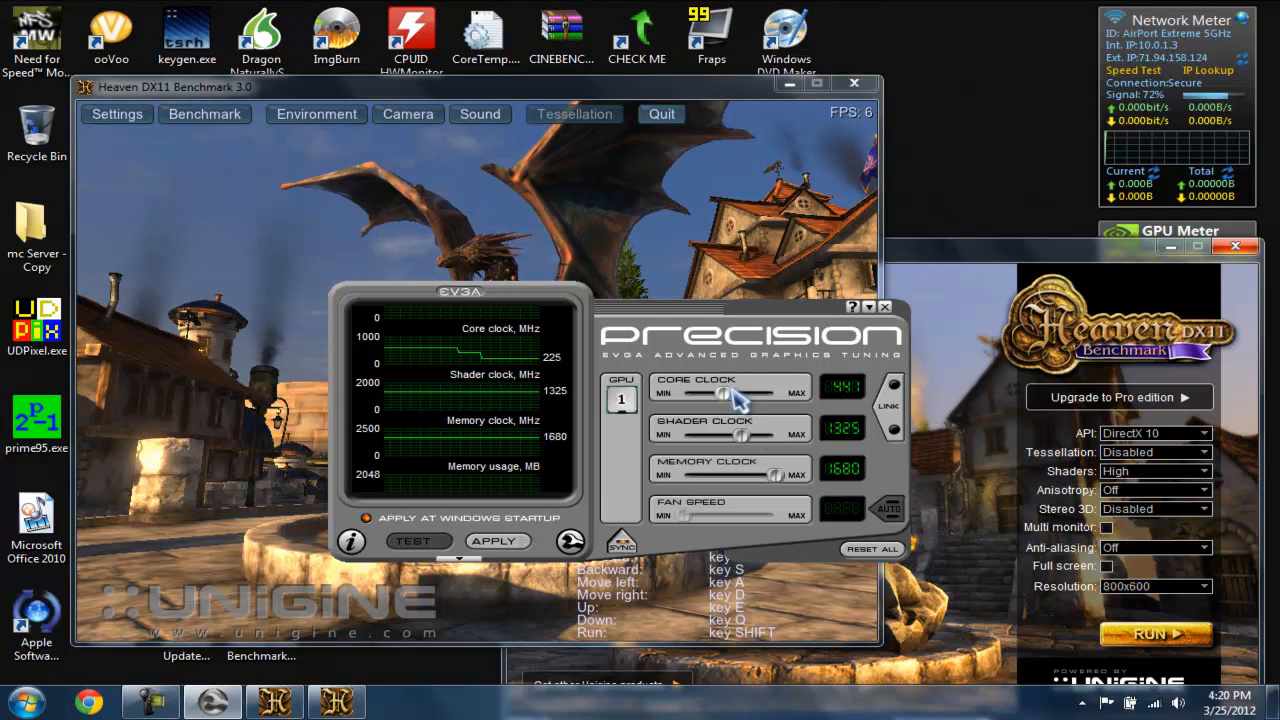
pyautogui.moveTo(724, 392); pyautogui.dragTo(676, 392)
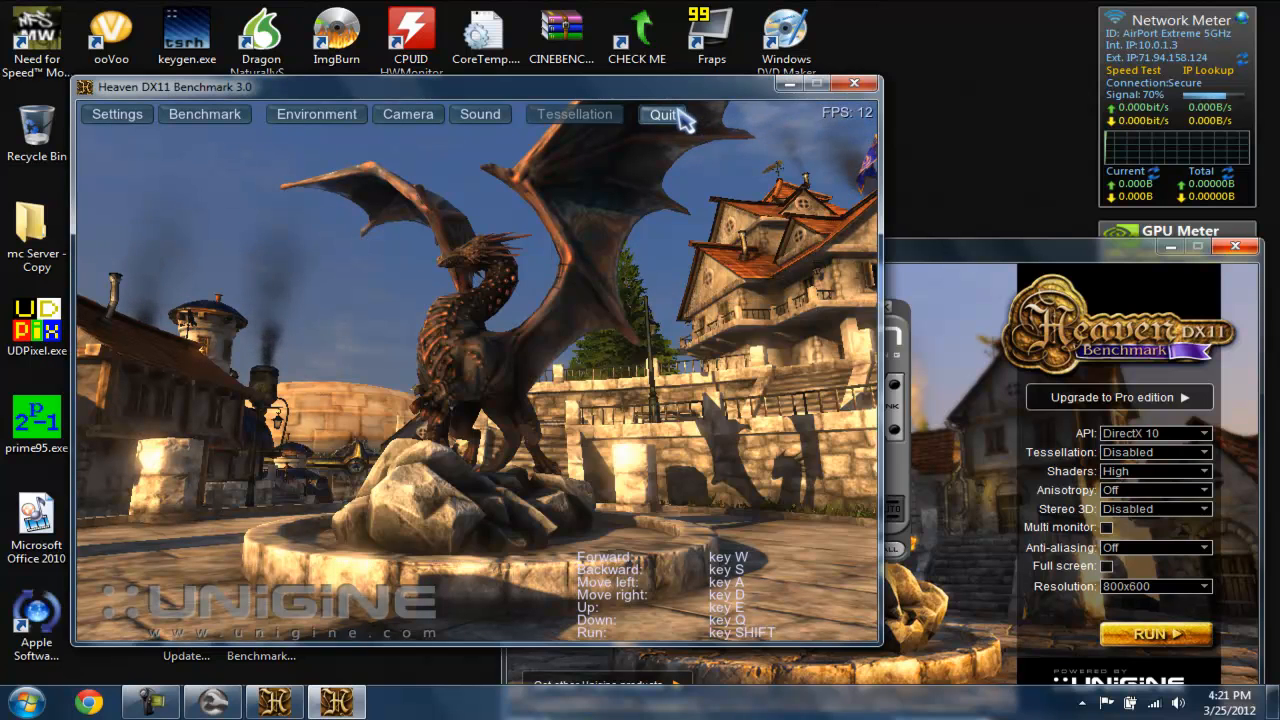
# Quit the Heaven benchmark, leaving only the Windows desktop
pyautogui.click(664, 114)
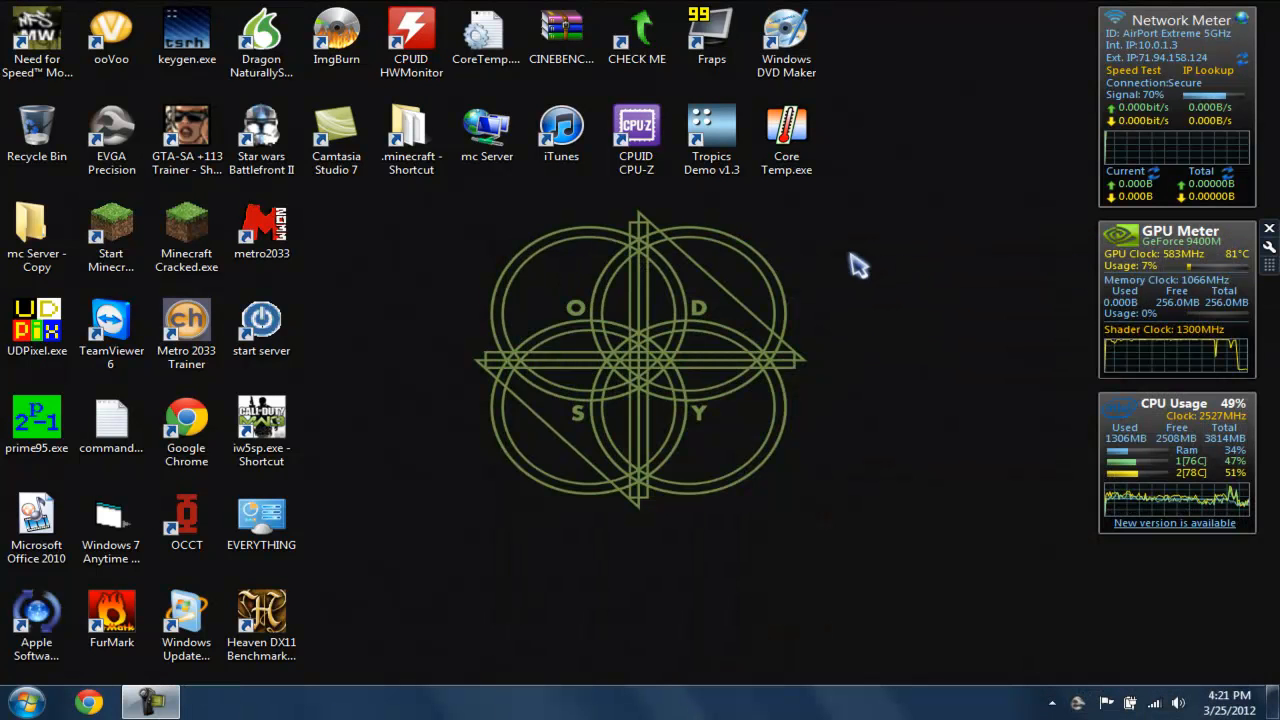
pyautogui.moveTo(900, 278)
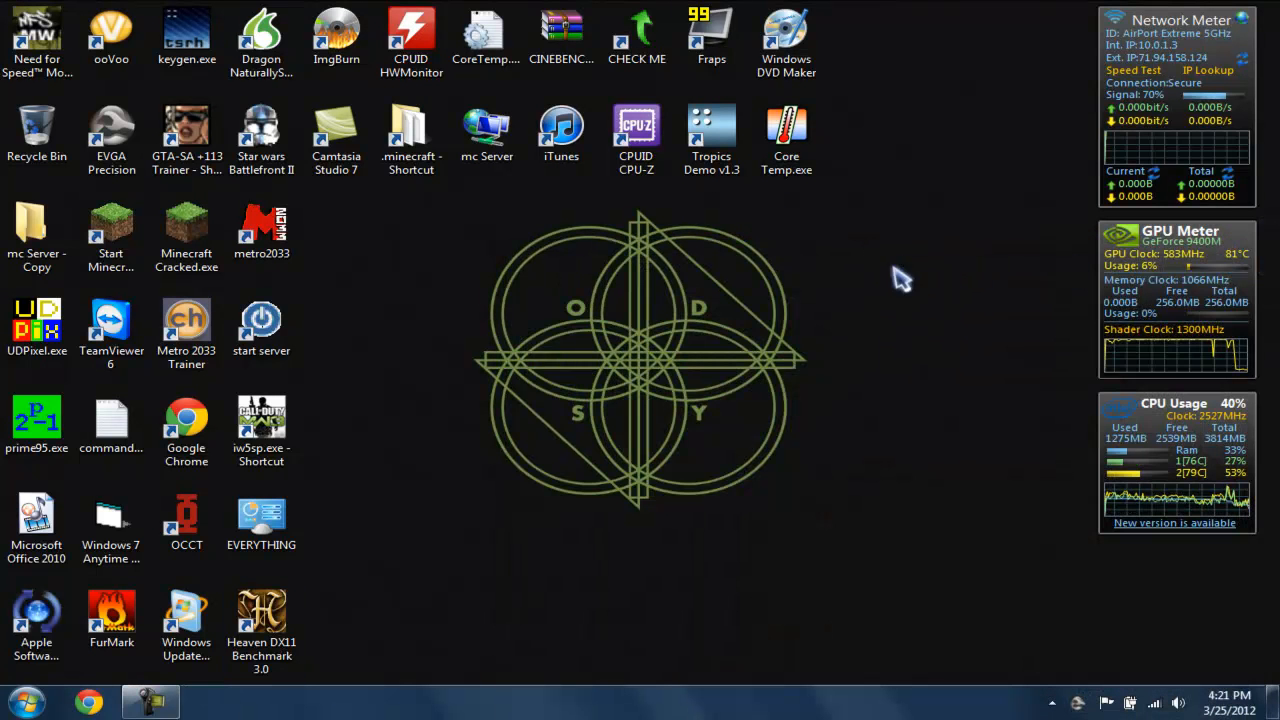
pyautogui.moveTo(430, 508)
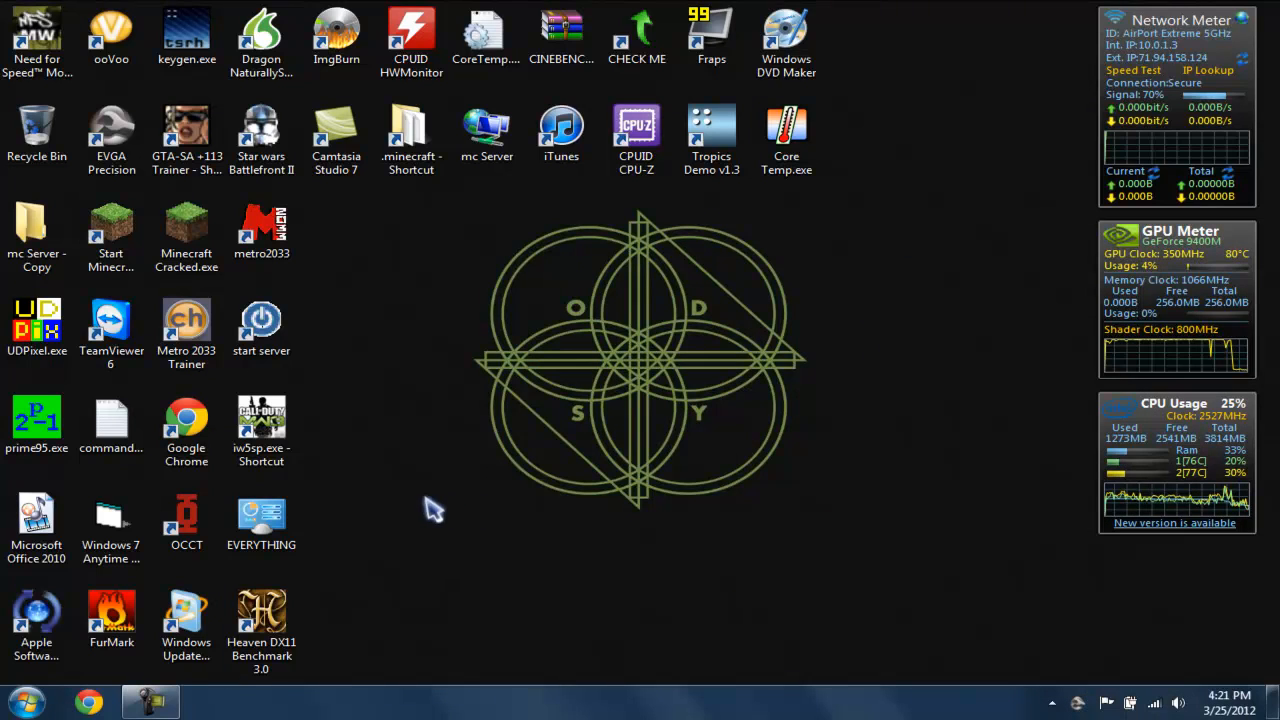
pyautogui.moveTo(416, 510)
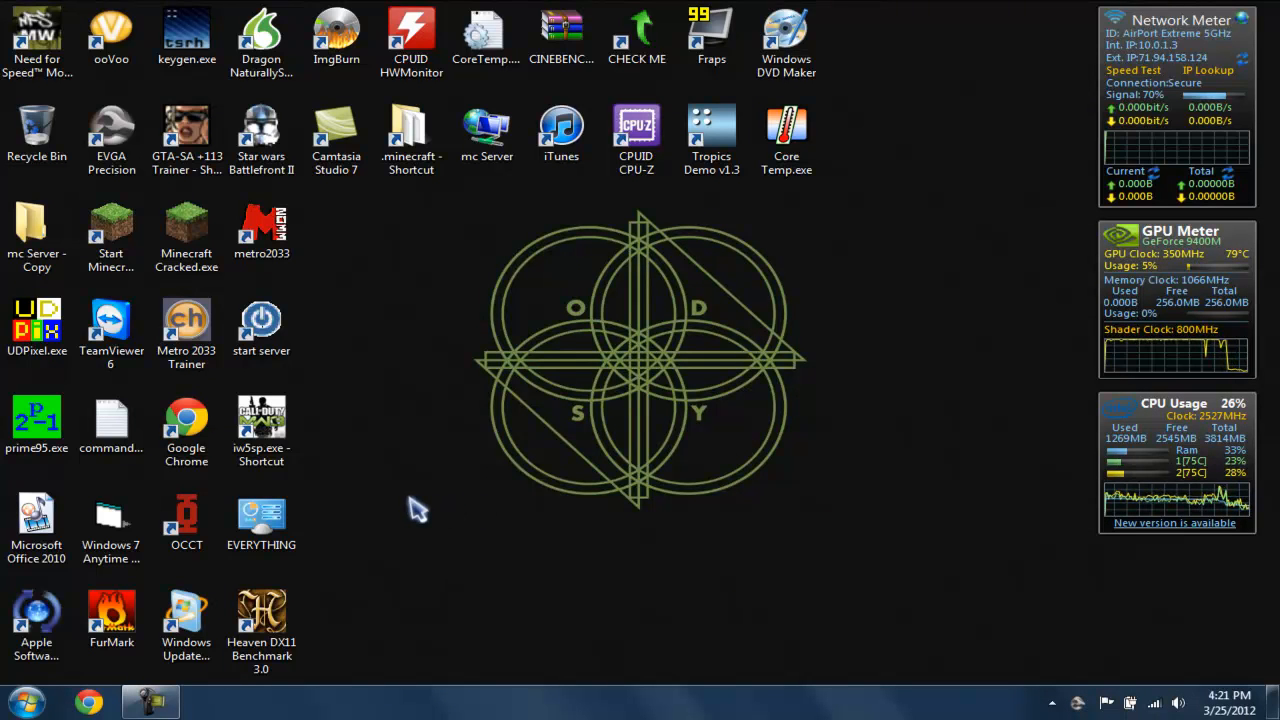
pyautogui.moveTo(464, 442)
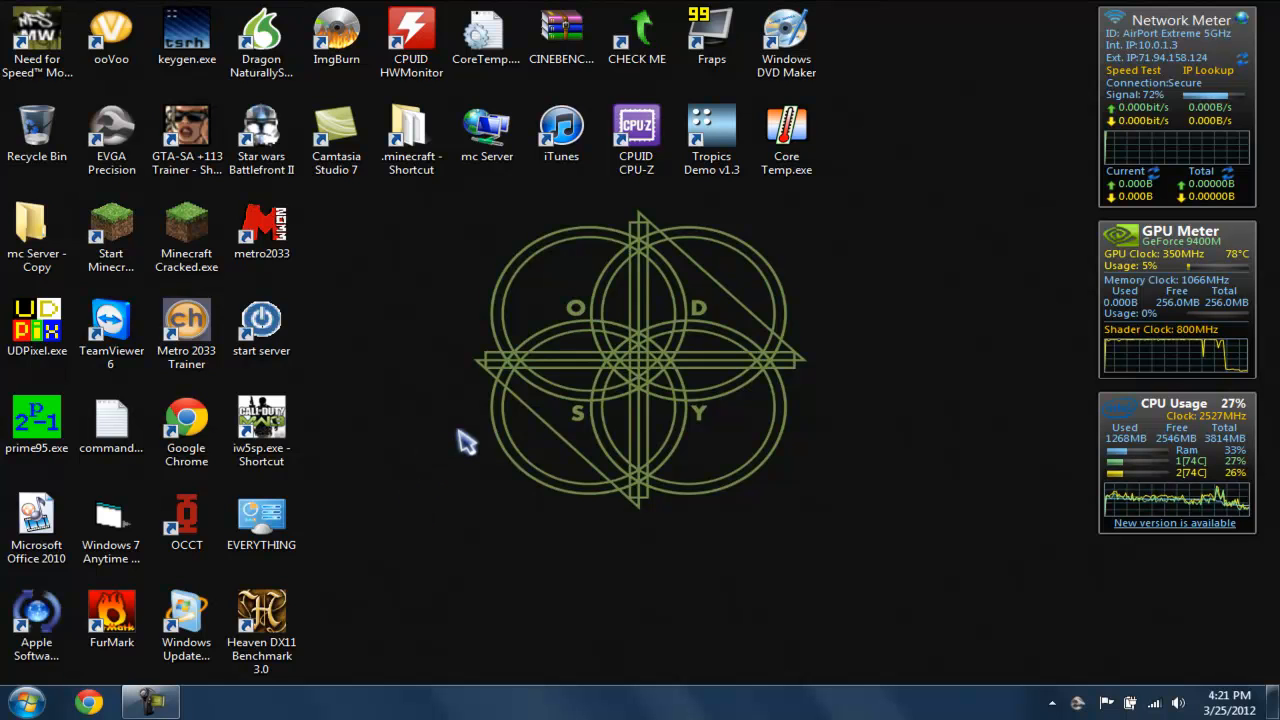